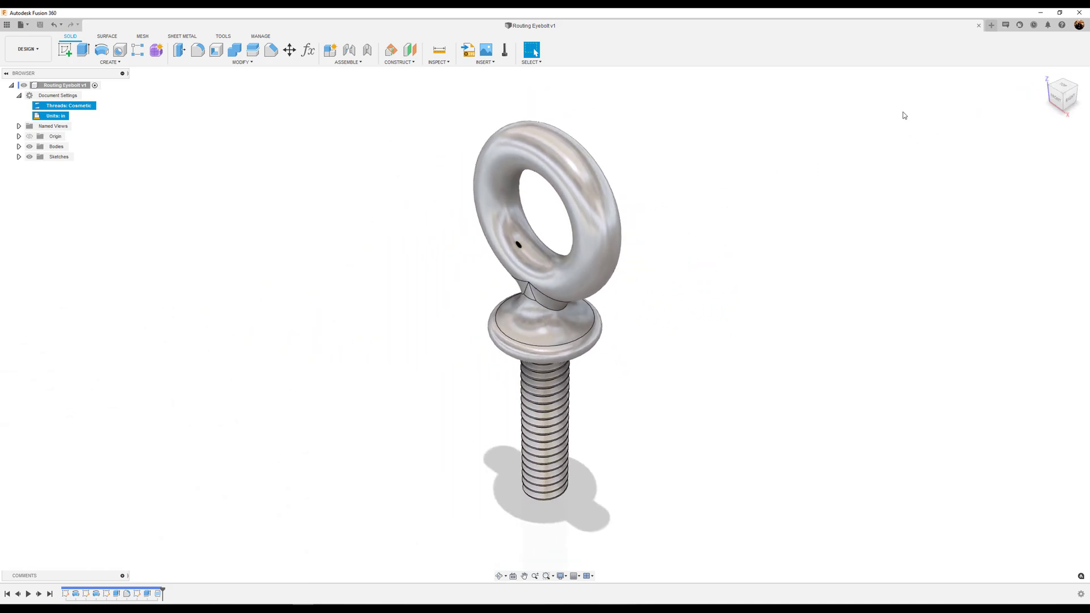
Create a new blank design and switch its unit type from Millimeter to Inch.
click(990, 25)
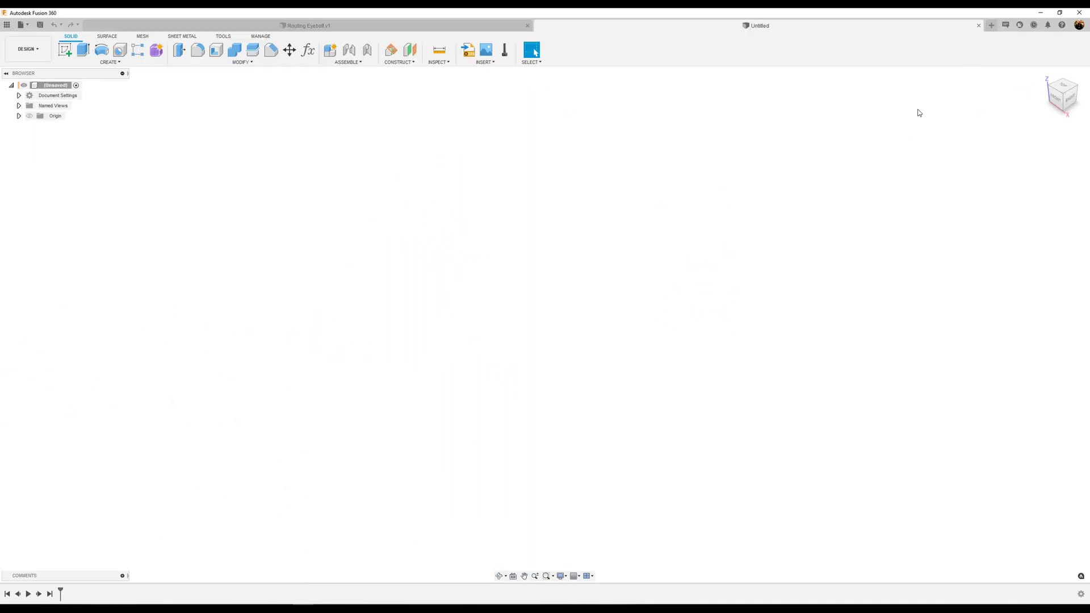
click(19, 96)
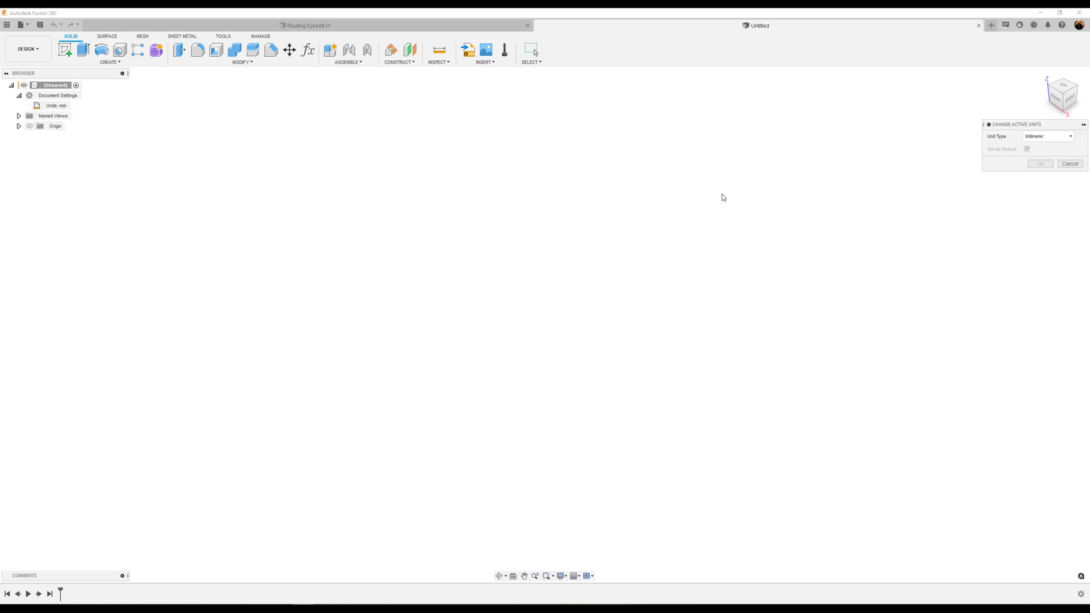
click(1046, 136)
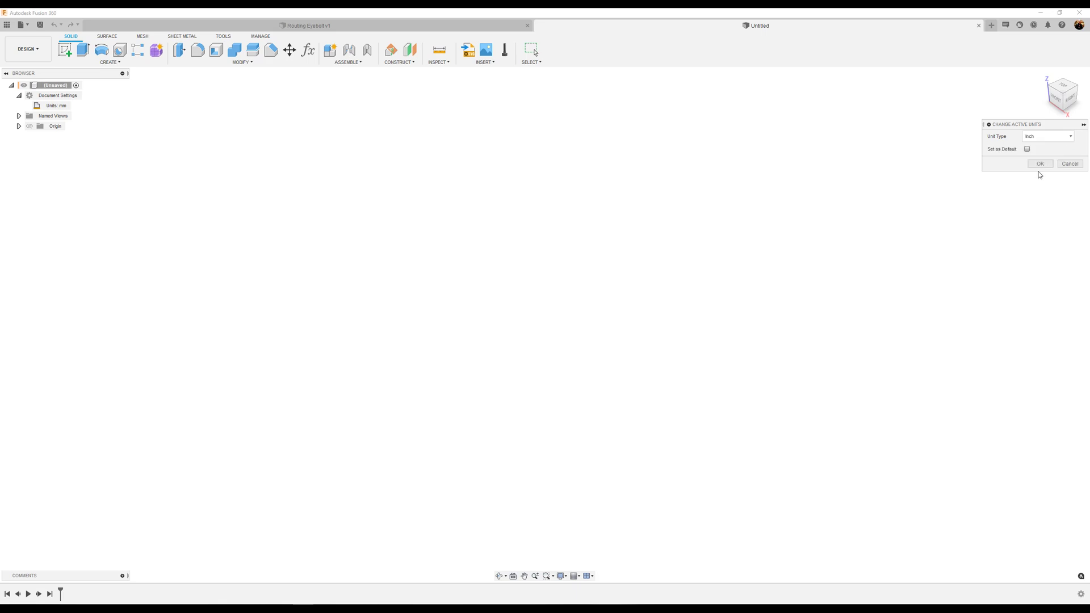
Confirm inch units and dimension the side-plane circle Ø0.219 in, 0.329 in above the origin.
click(1040, 163)
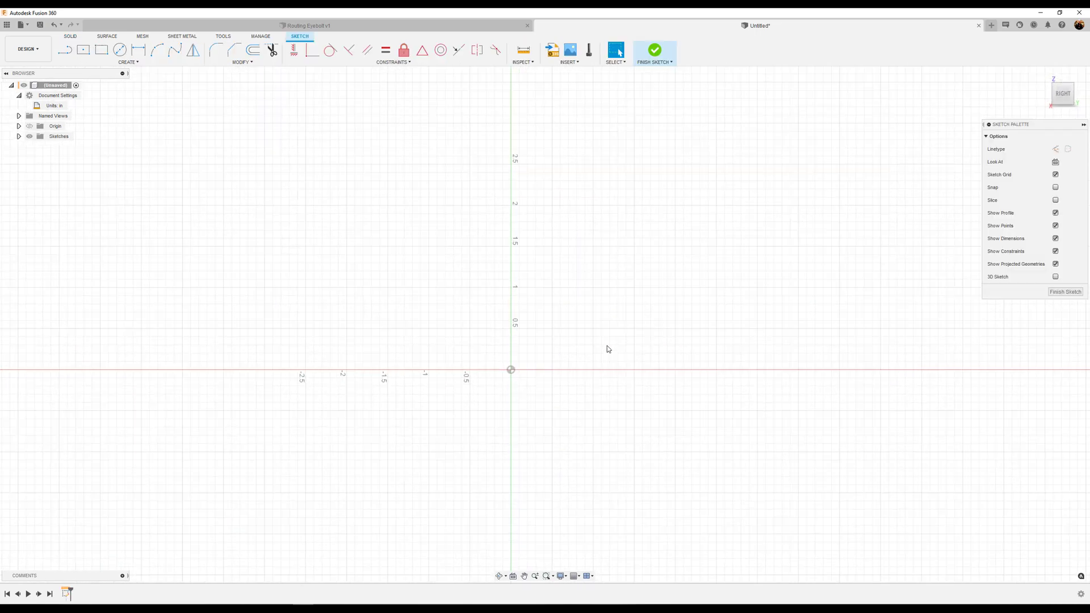
mouse_move(120, 50)
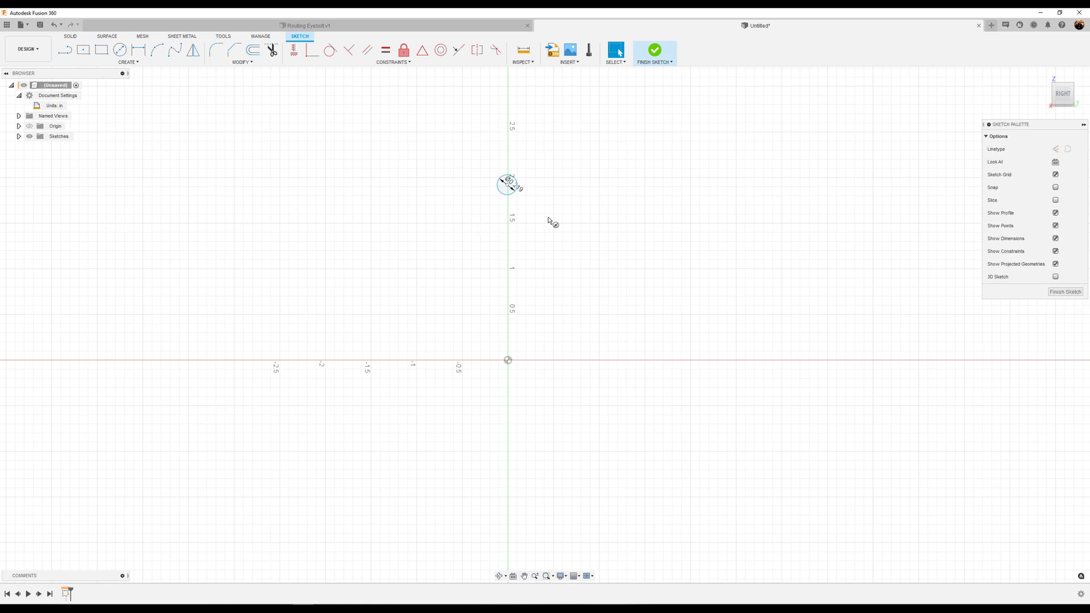
mouse_move(137, 49)
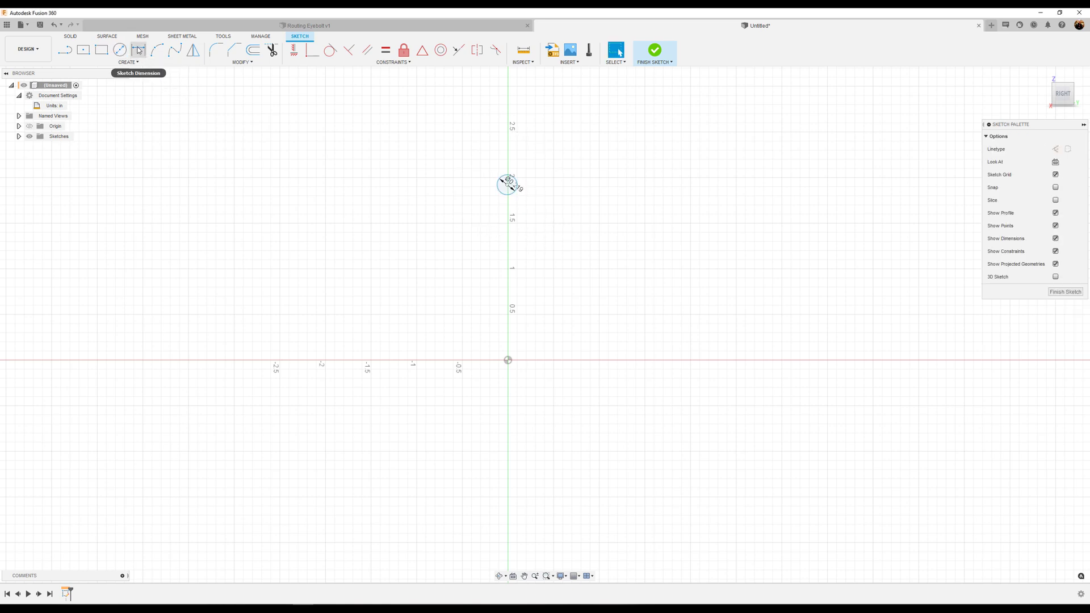
click(137, 49)
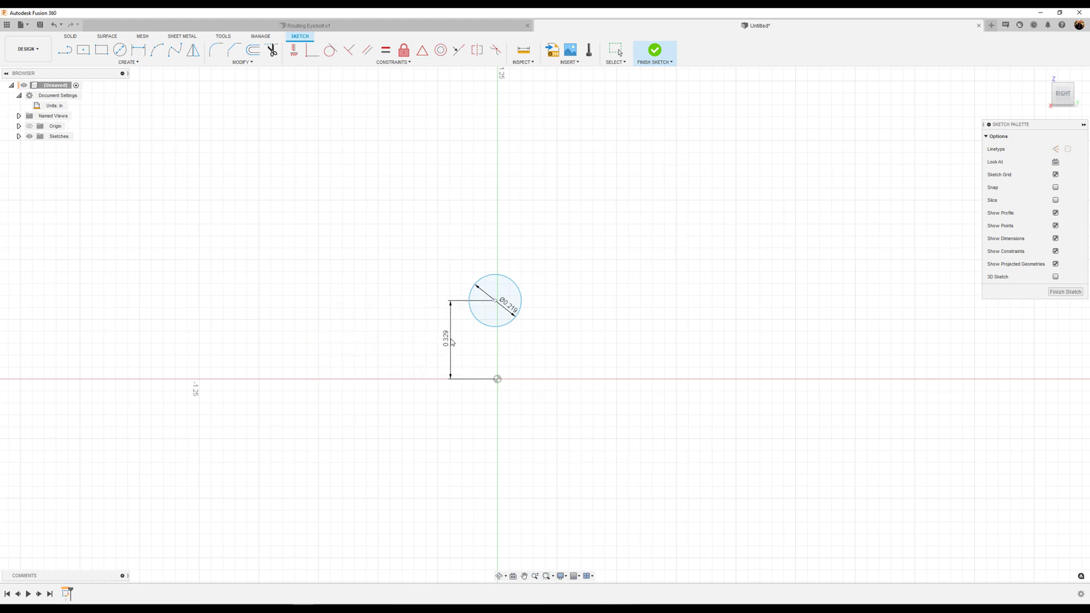
click(293, 50)
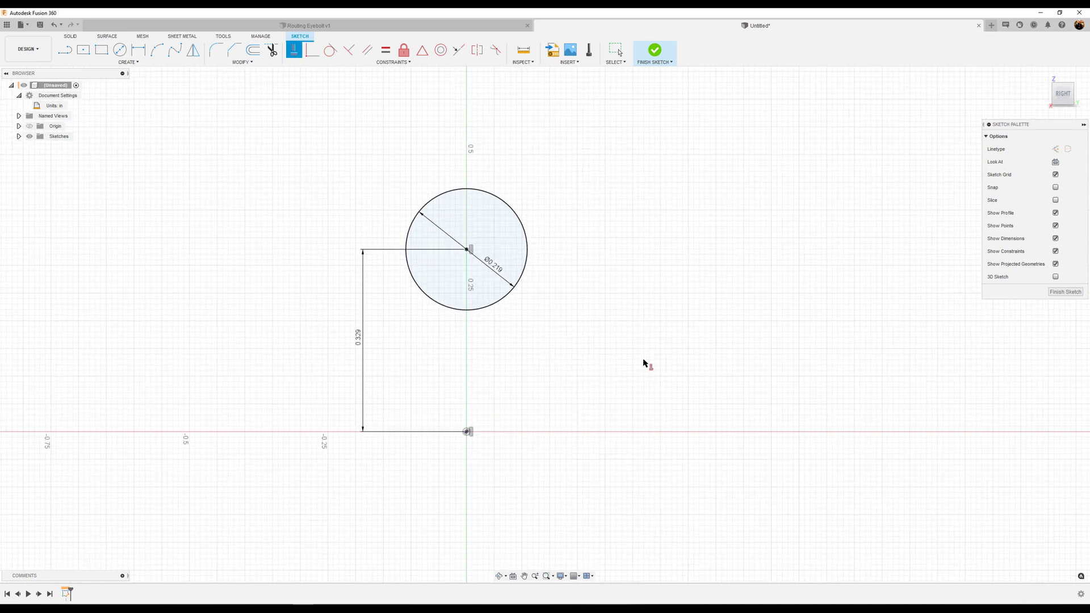
mouse_move(980, 365)
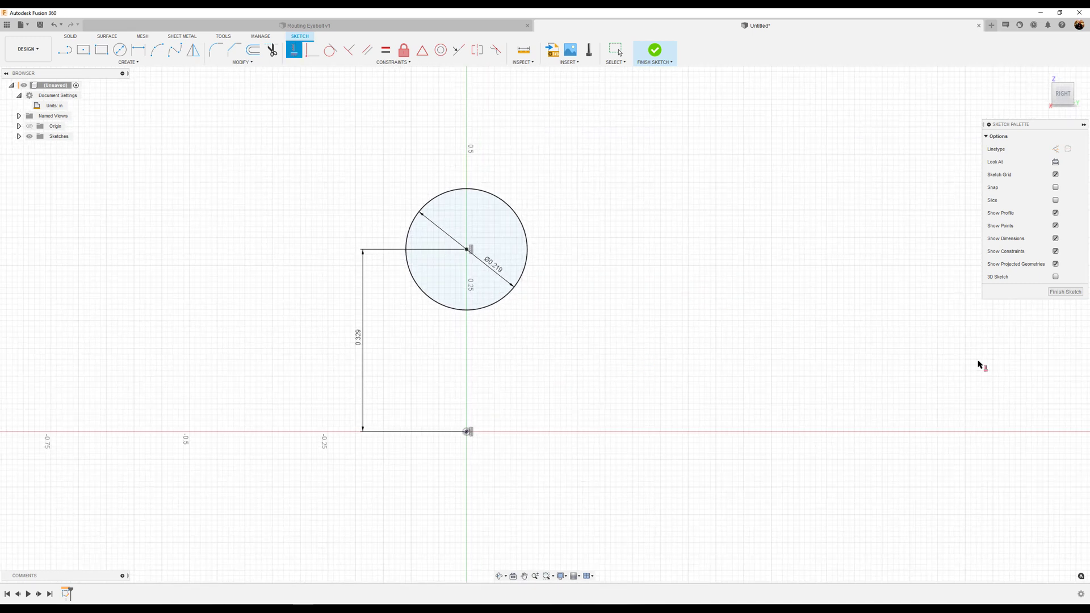
Finish the sketch and revolve the circle 360° around an origin axis.
click(653, 50)
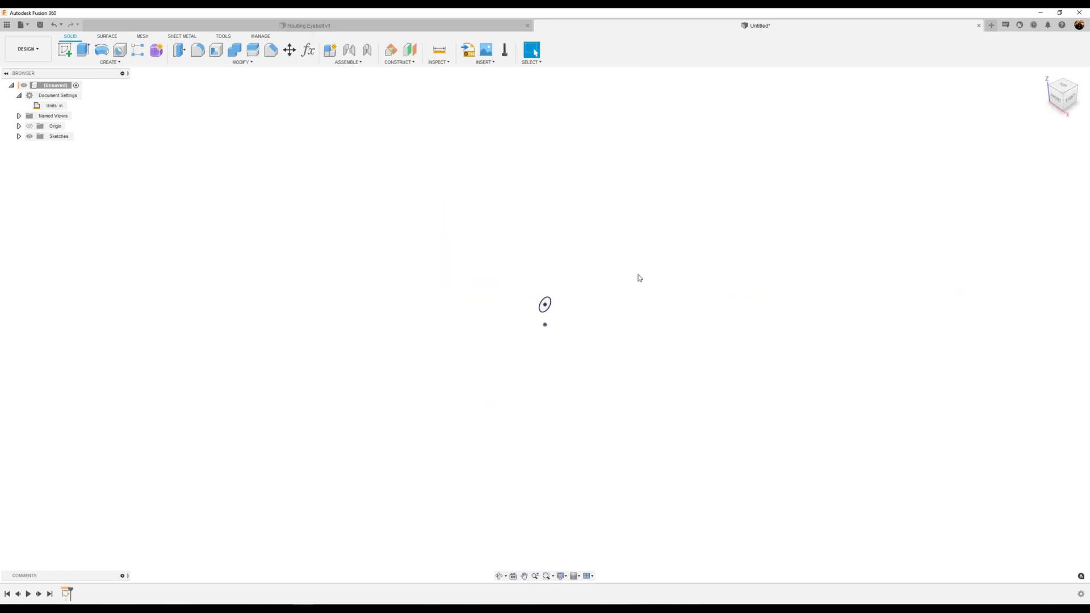
mouse_move(267, 143)
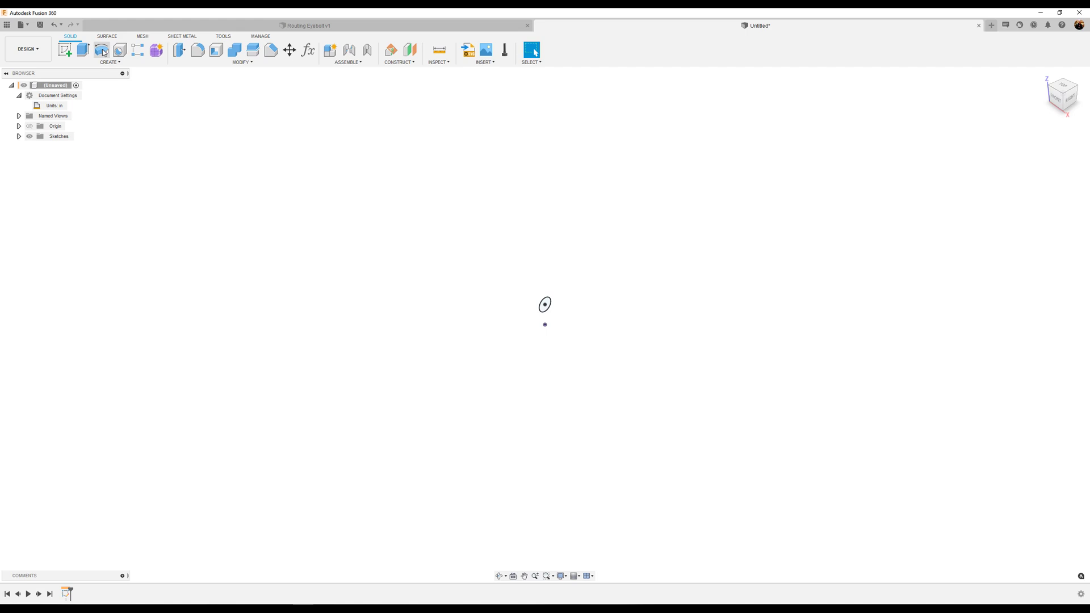
click(101, 49)
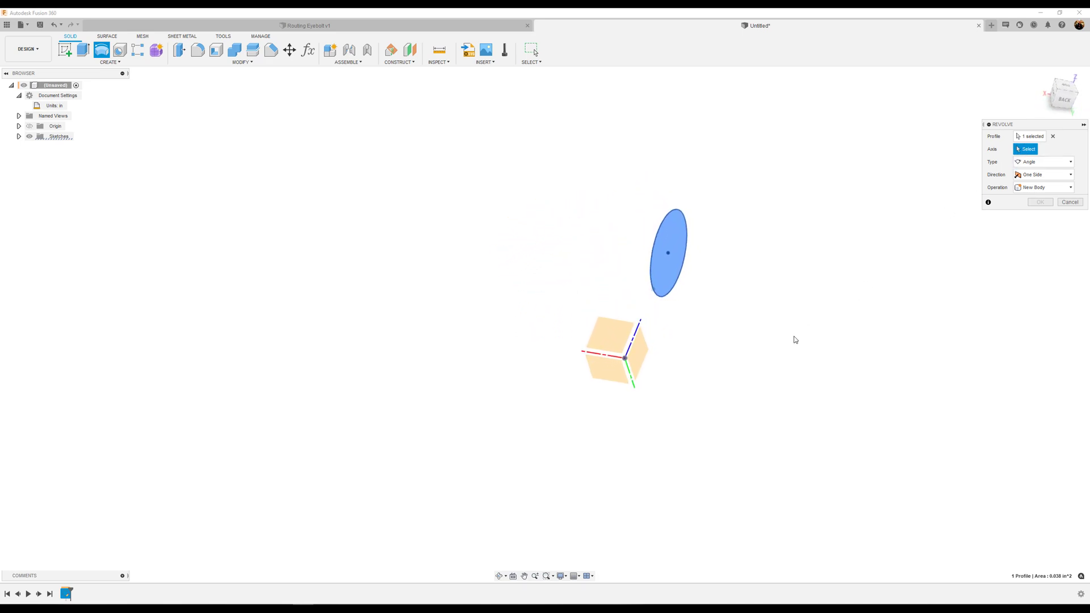
mouse_move(633, 390)
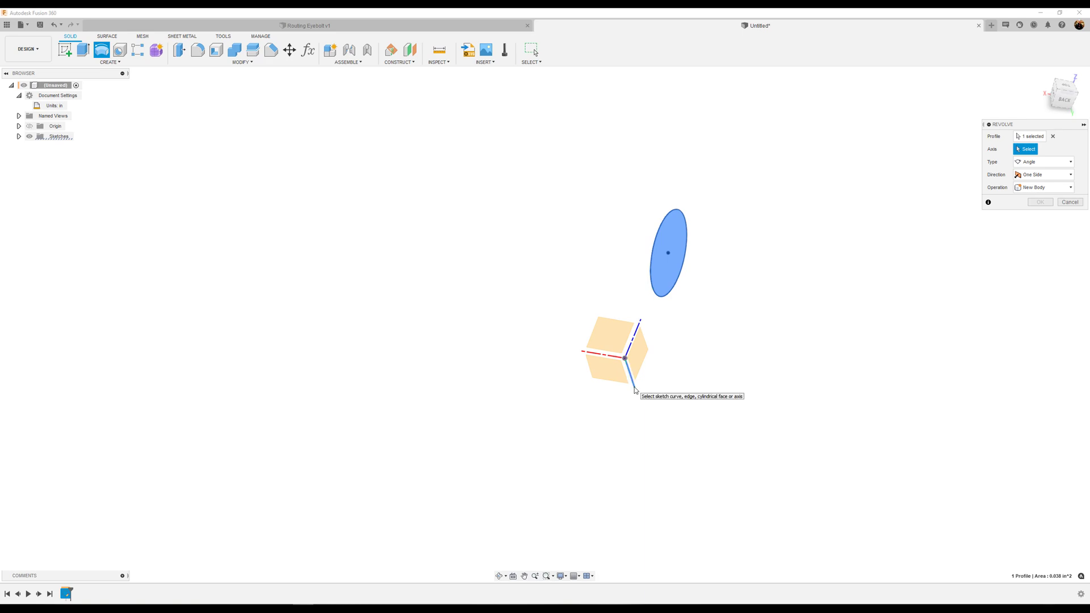
click(625, 348)
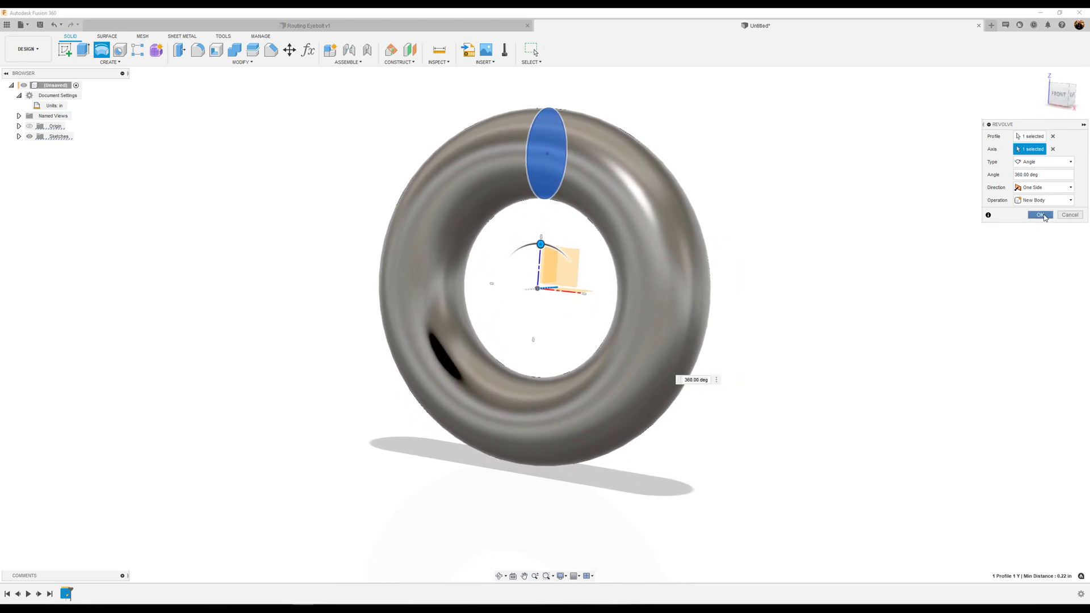
click(1040, 215)
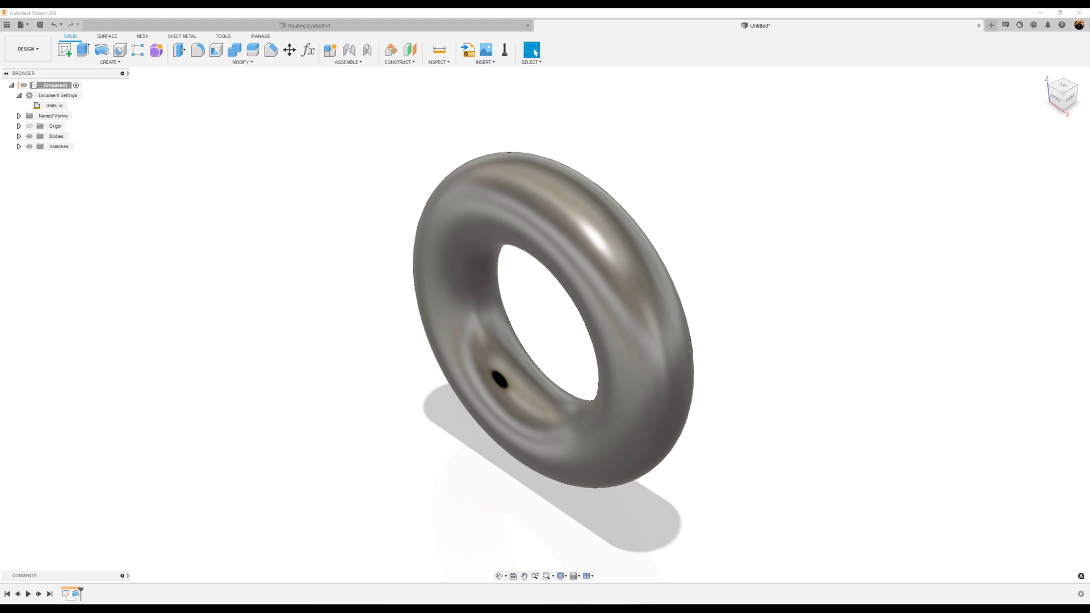
mouse_move(864, 191)
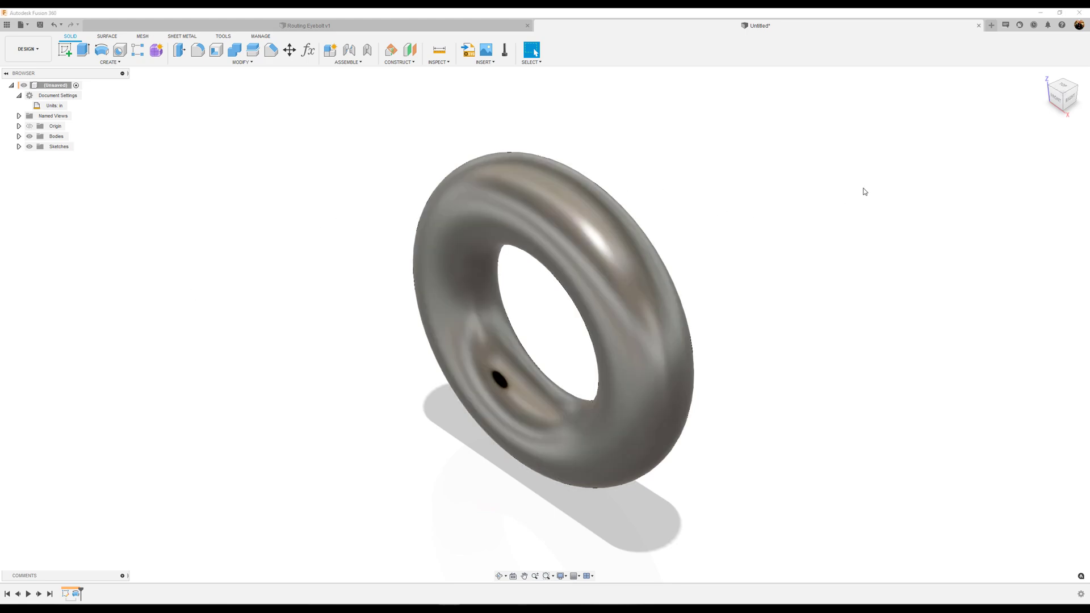
From the Front view, sketch a center-point slot under the torus, 0.463 in wide.
click(1062, 94)
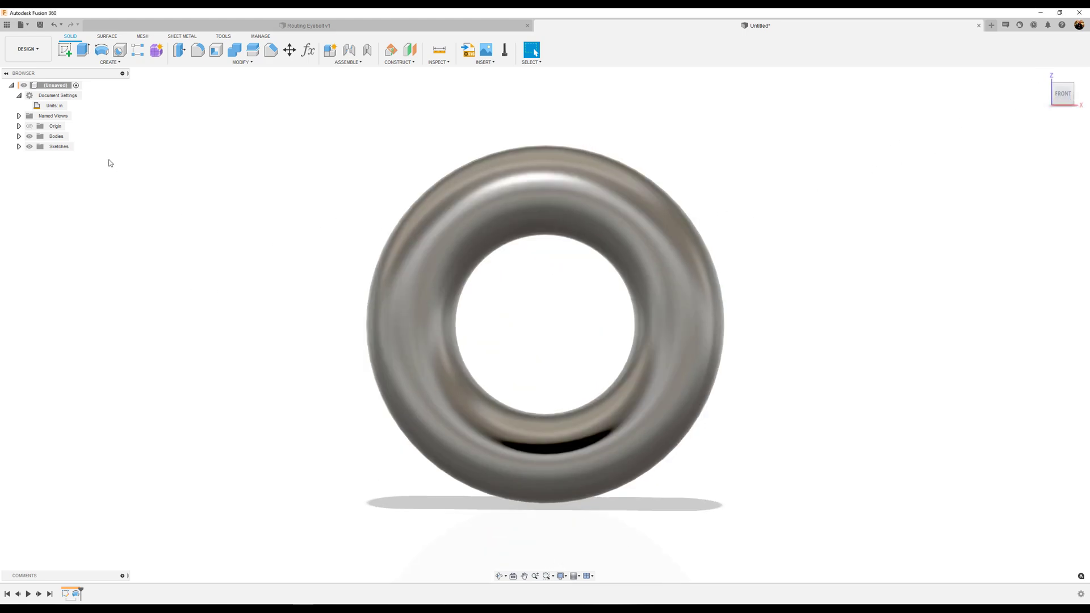
click(65, 49)
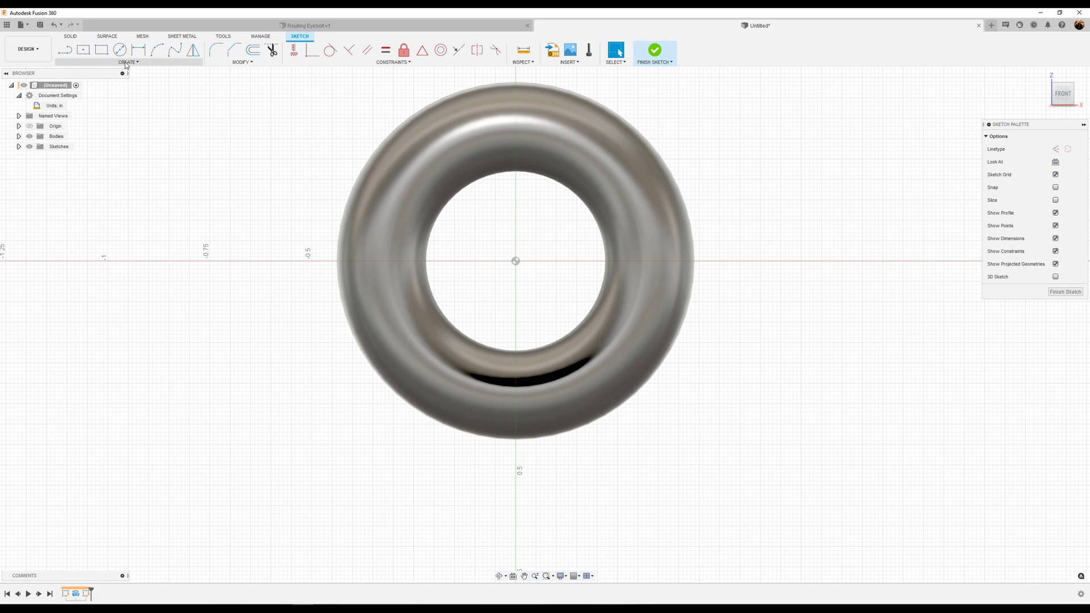
click(128, 61)
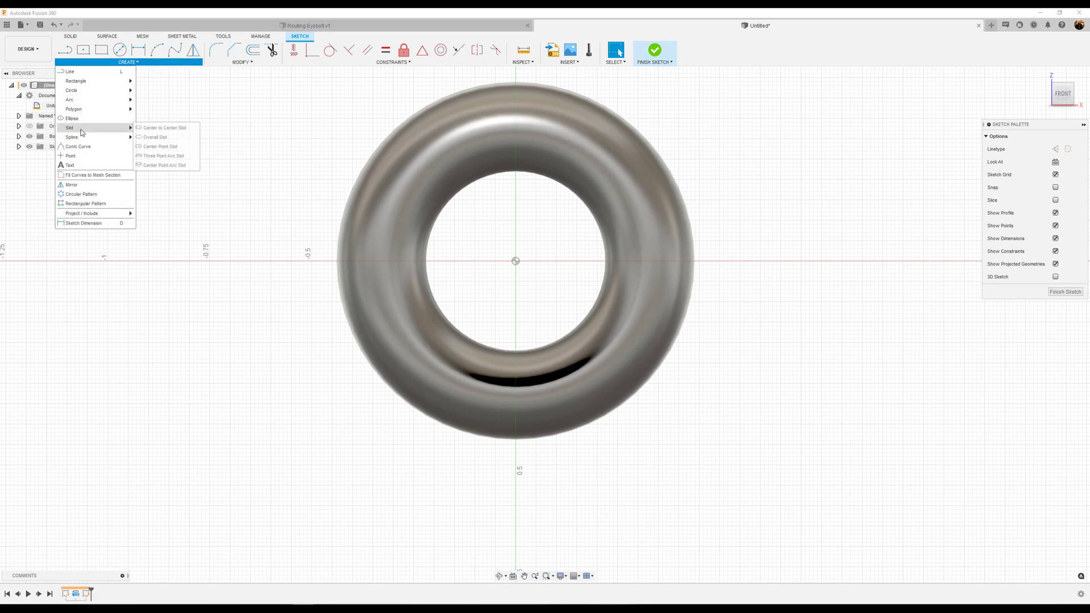
mouse_move(160, 146)
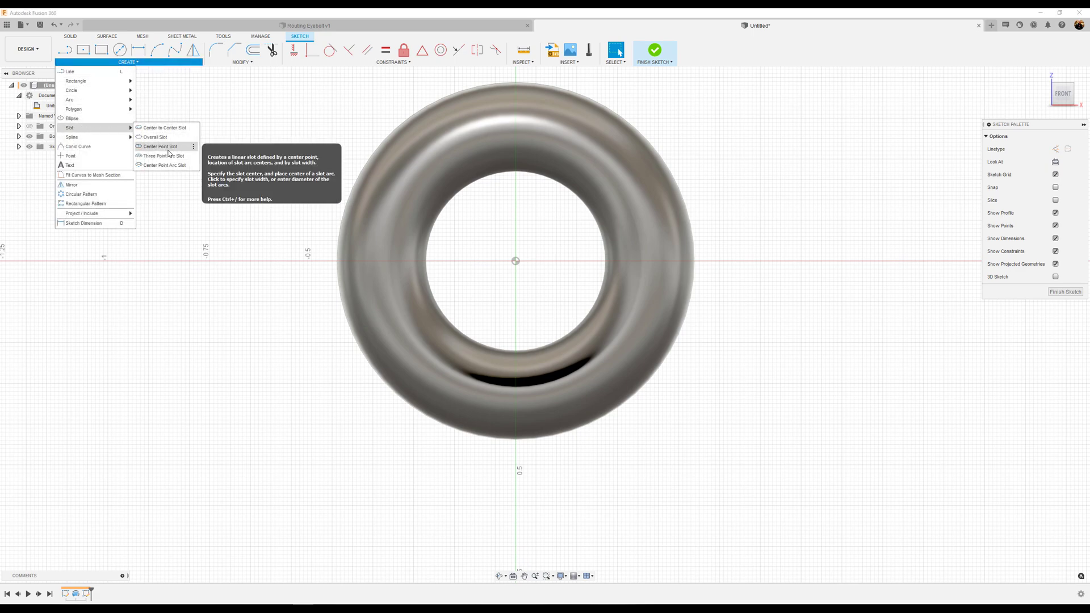
click(160, 146)
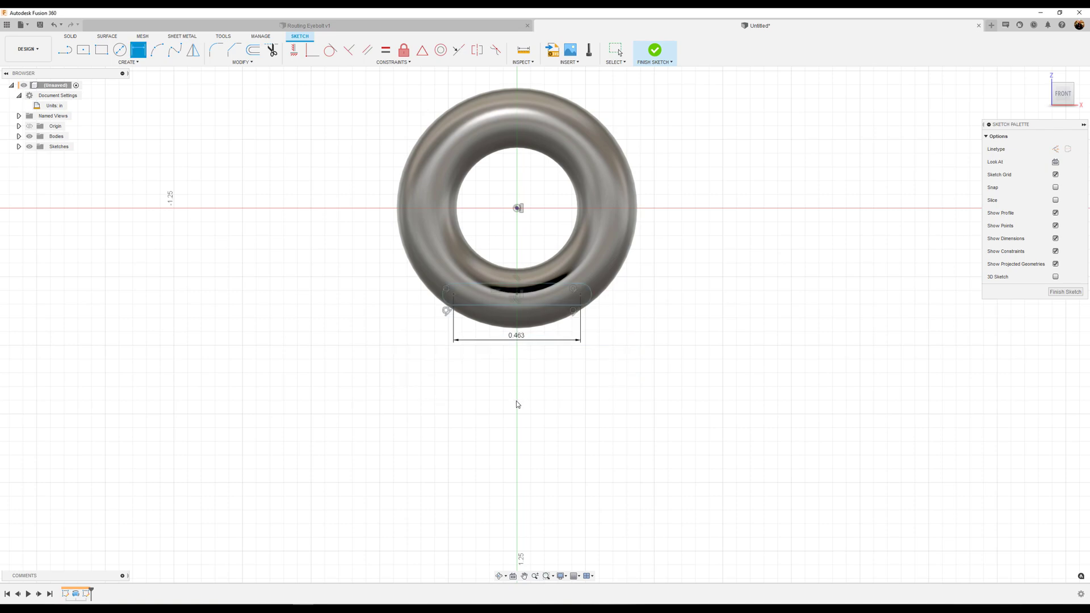
mouse_move(614, 338)
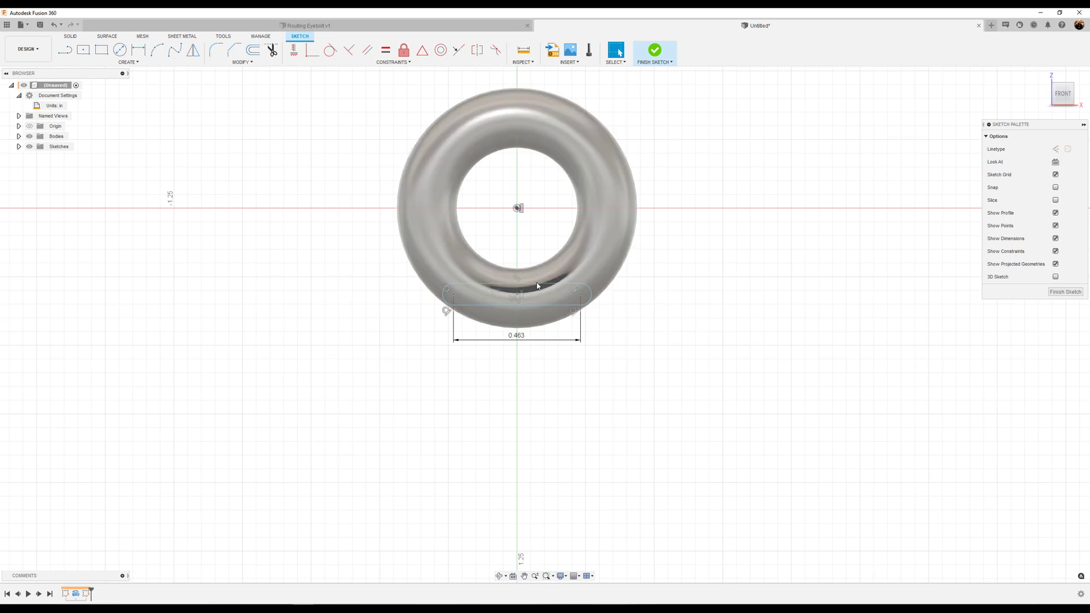
Dimension the slot's rounded end to R0.05 and select its straight edges.
click(56, 135)
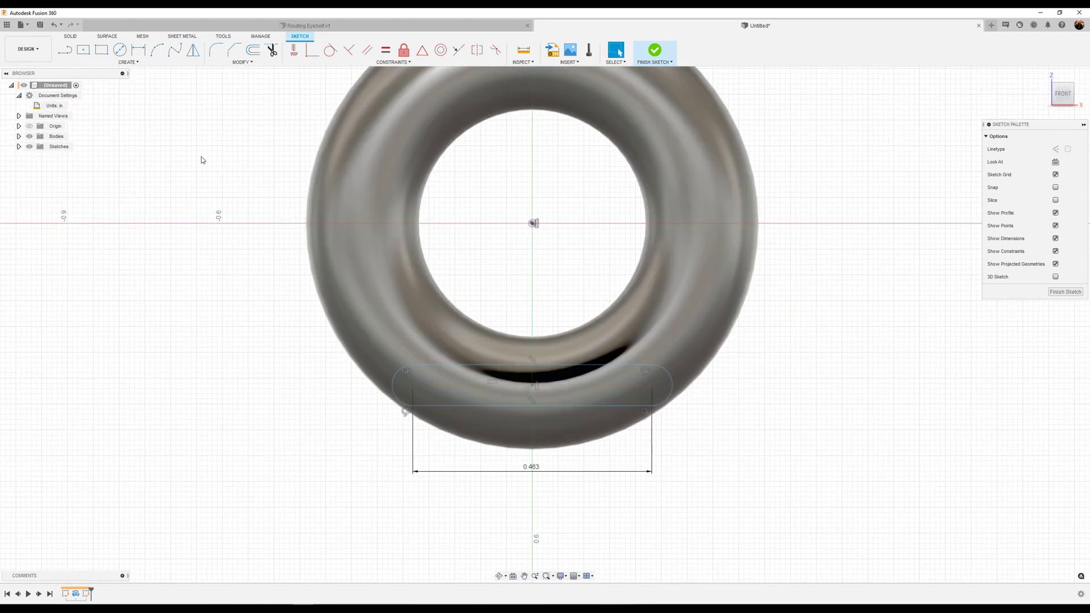
mouse_move(139, 49)
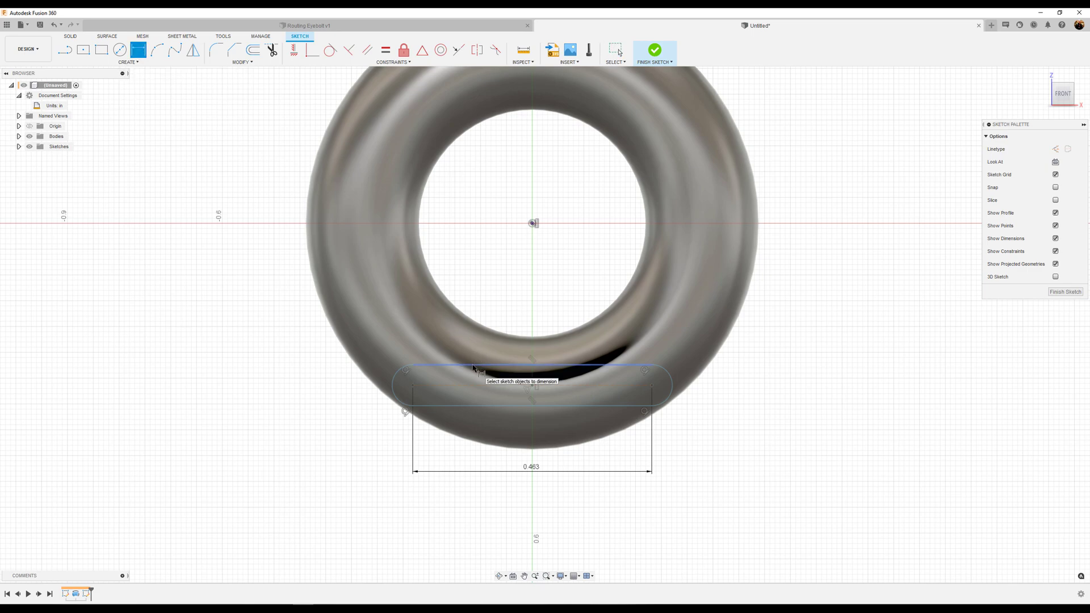
click(532, 364)
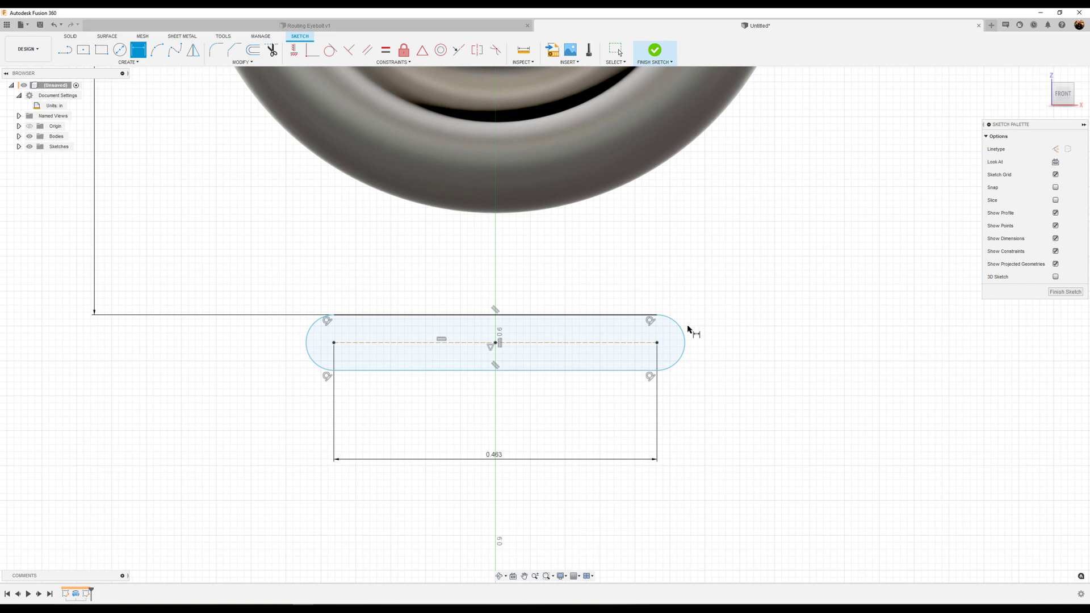
click(677, 340)
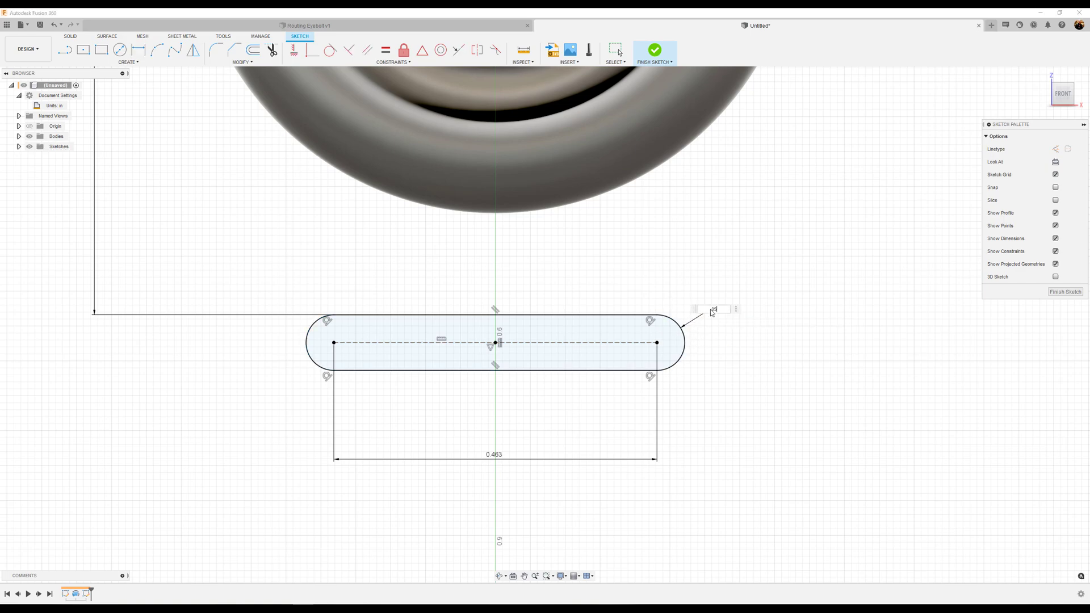
click(137, 48)
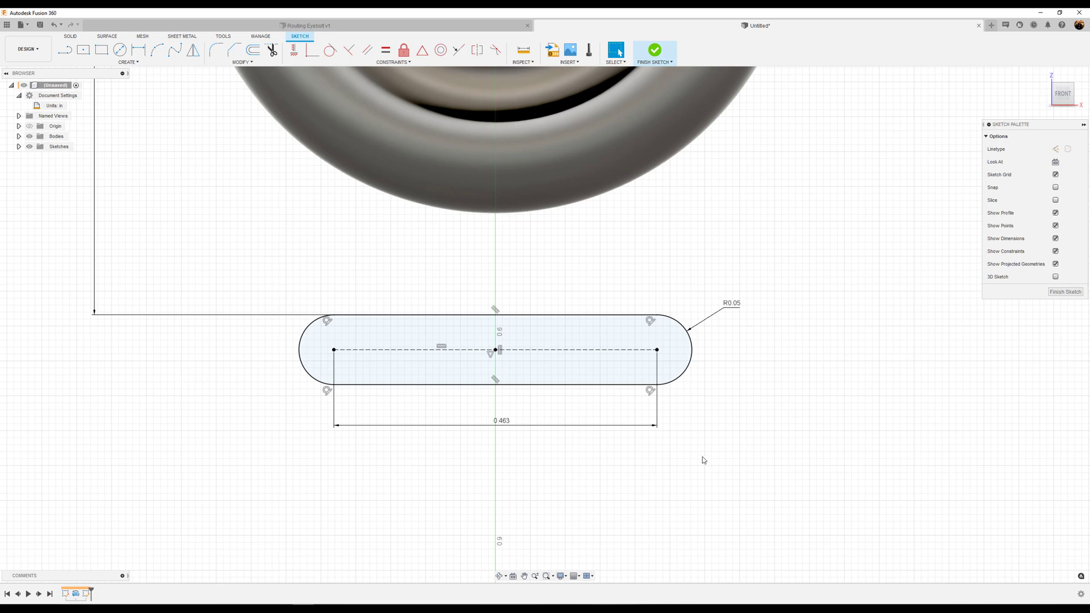
click(600, 318)
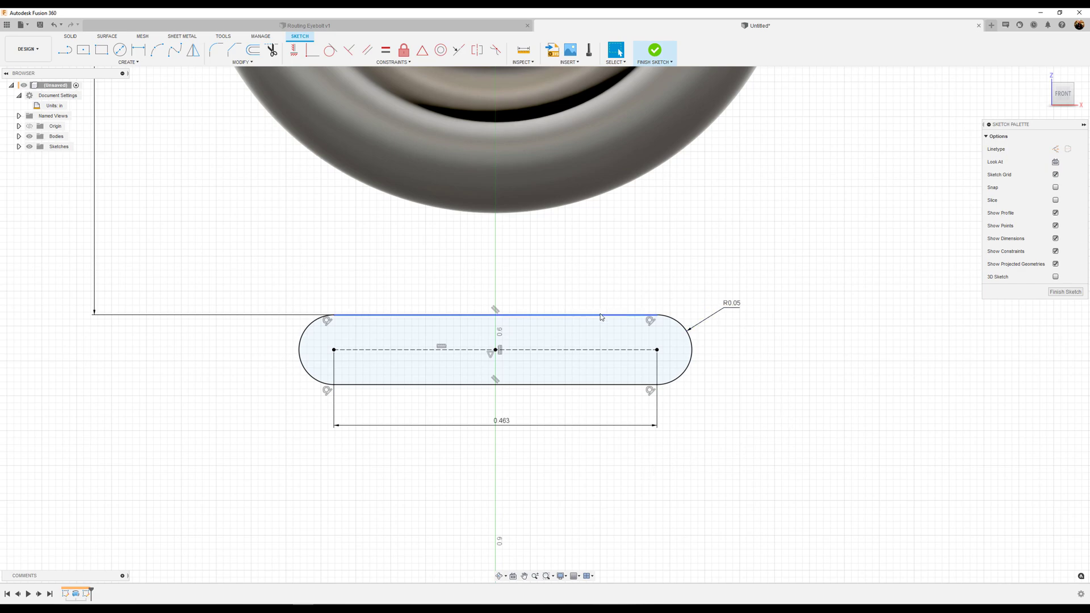
click(493, 389)
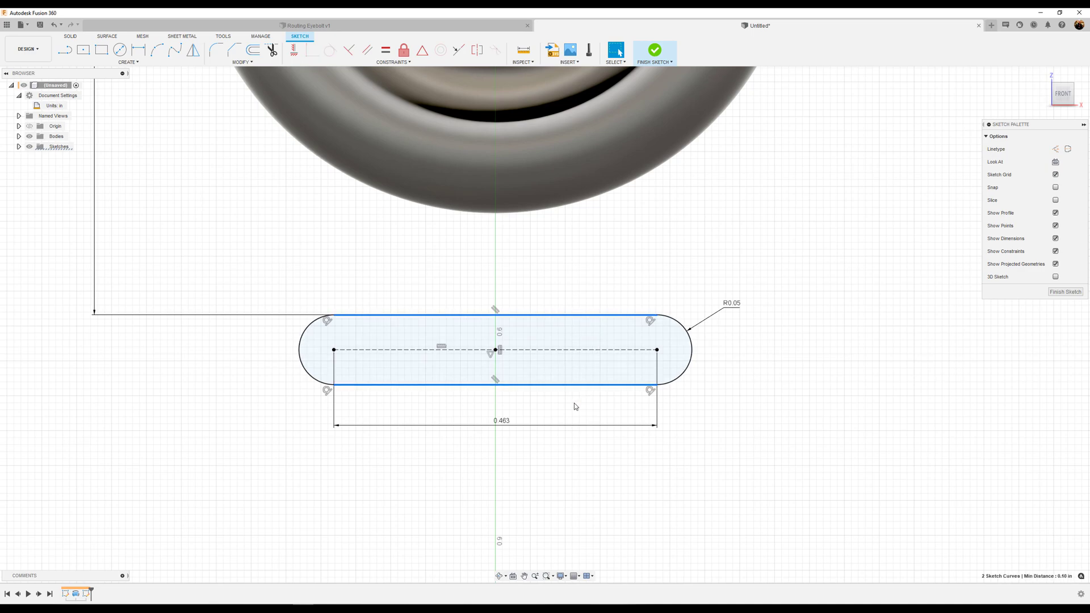
Make the slot's left arc and straight edges construction geometry, then split it at the center axis.
click(301, 350)
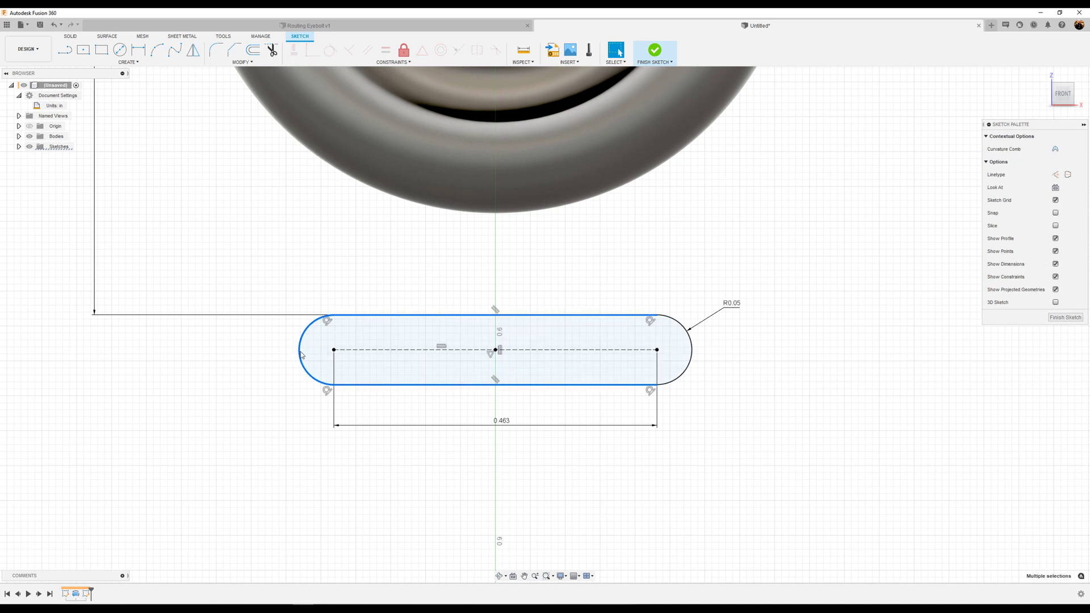
click(866, 327)
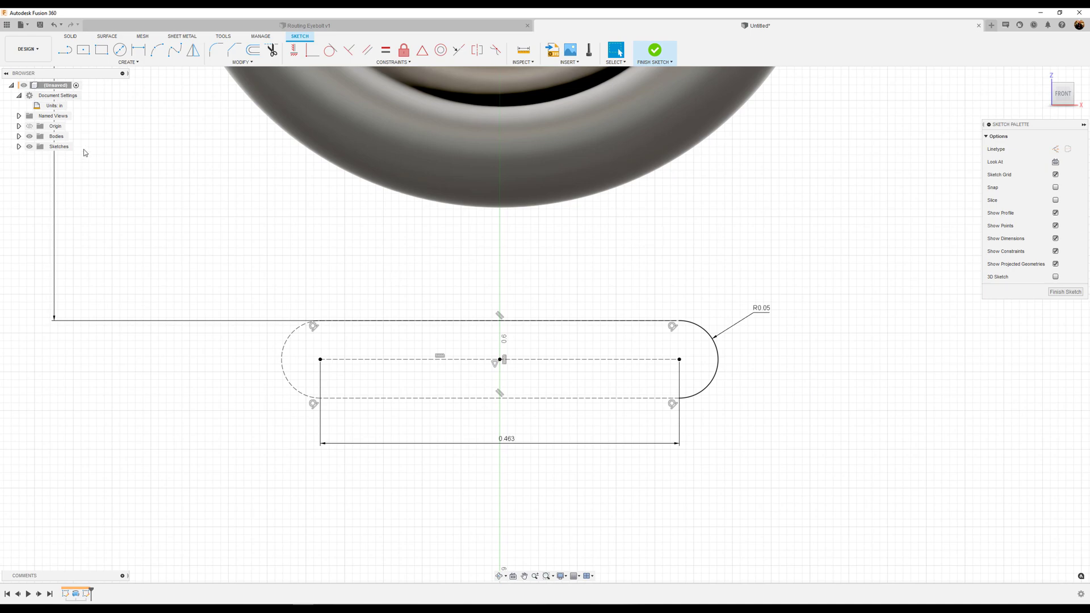
click(64, 50)
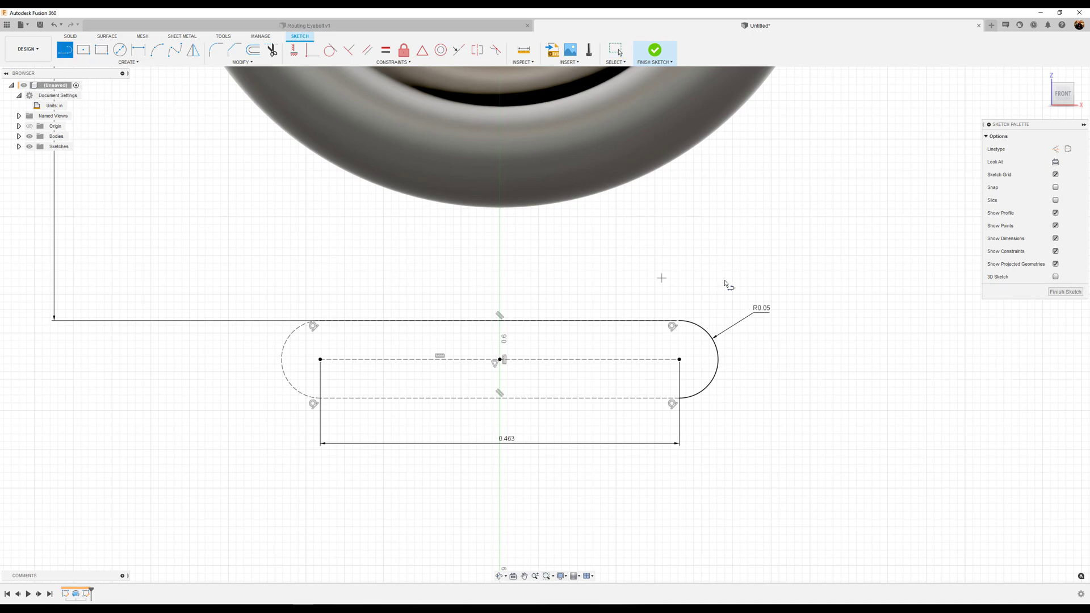
mouse_move(1055, 149)
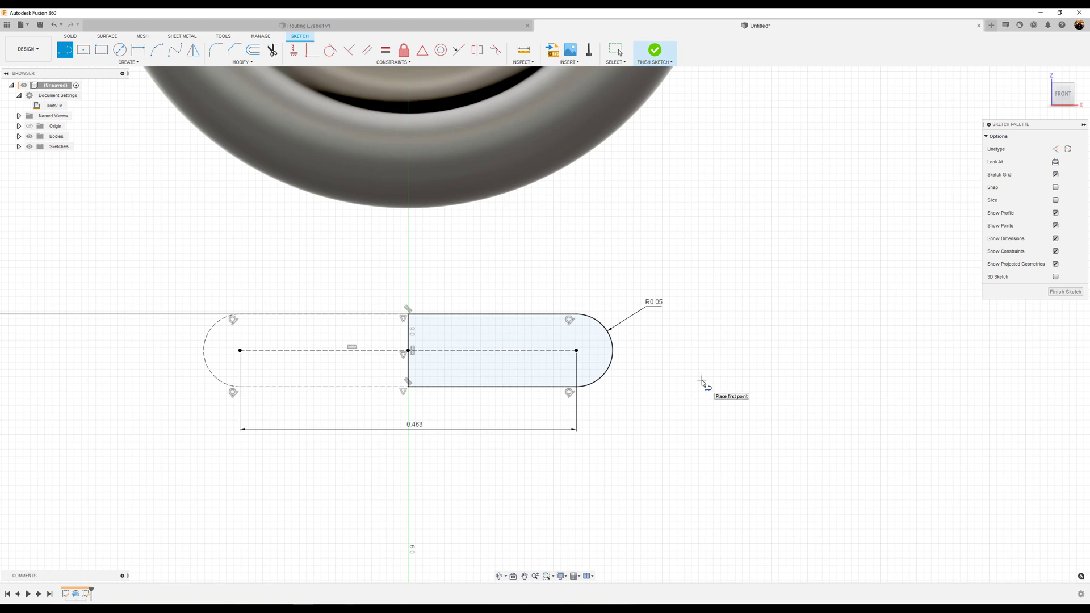
mouse_move(1074, 271)
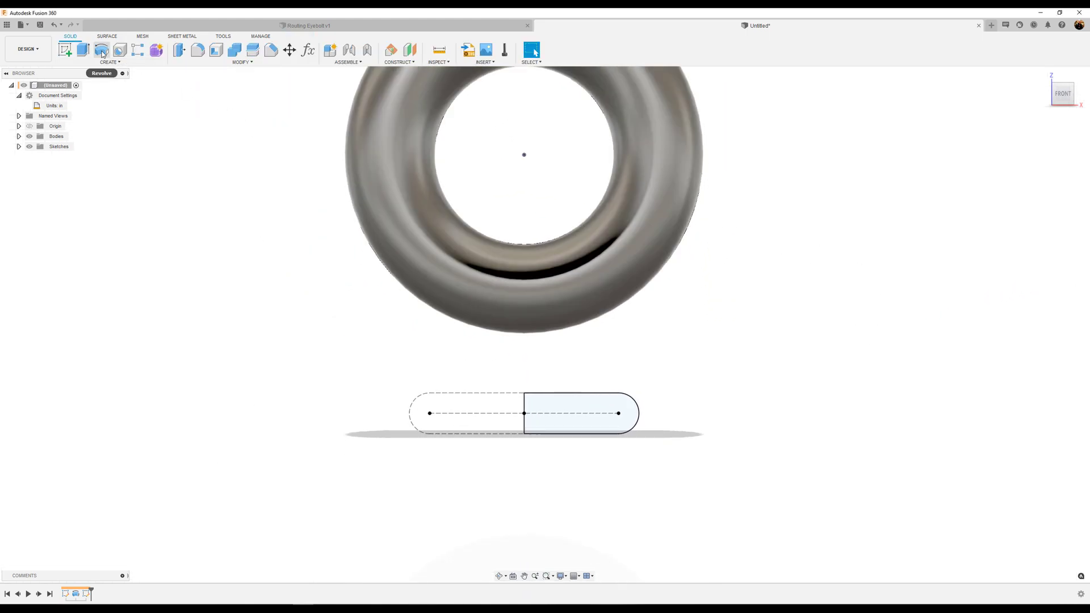
Revolve the half-slot profile 360° about the vertical axis.
click(102, 50)
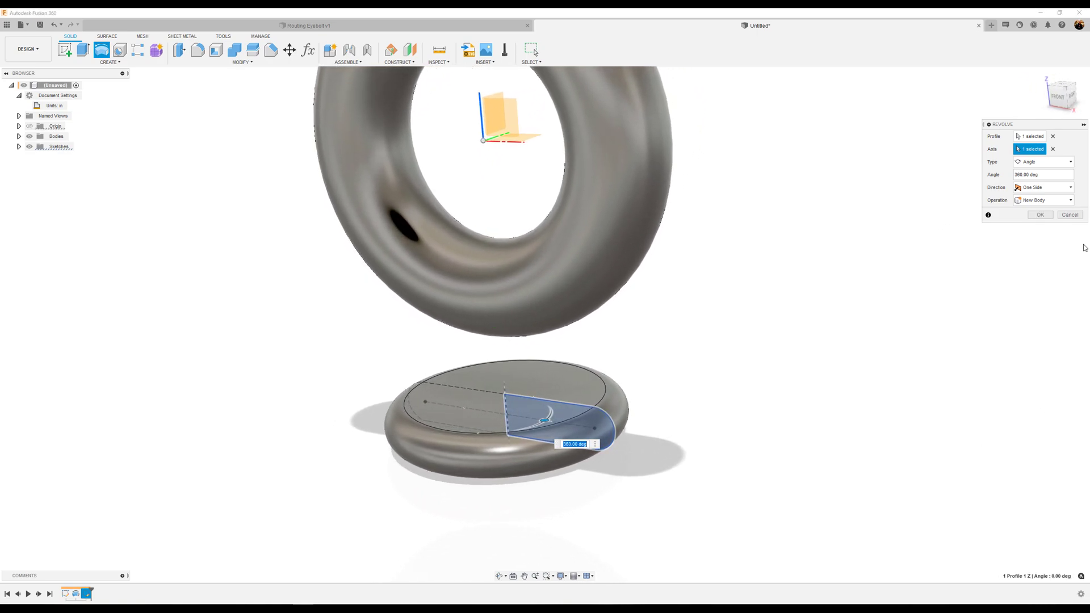
click(1039, 214)
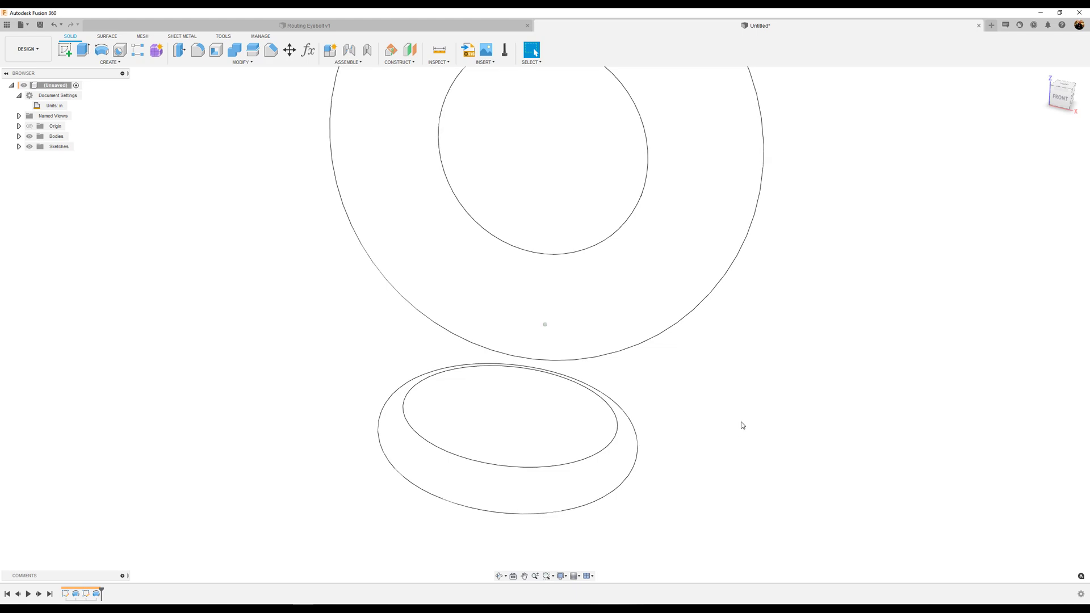
Sketch a dimensioned center-diameter circle at the origin on the washer's top.
click(65, 49)
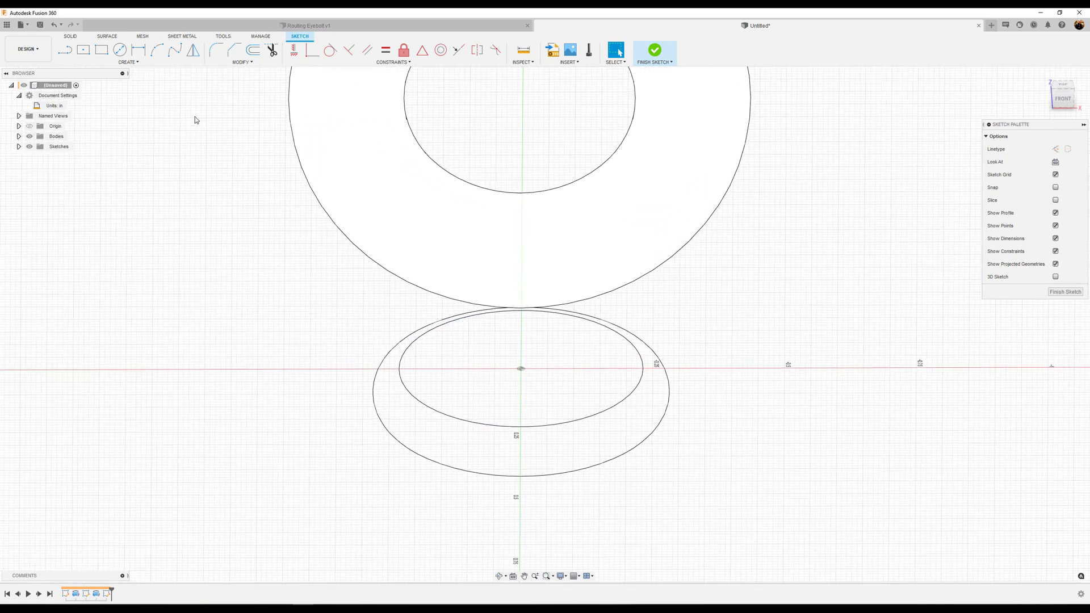
click(119, 50)
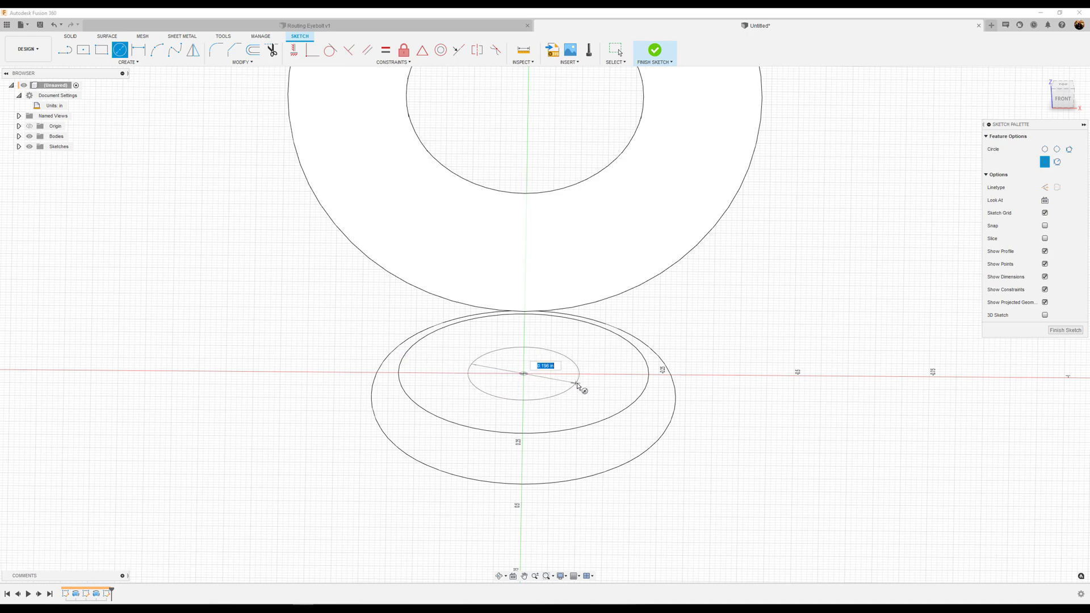
mouse_move(581, 386)
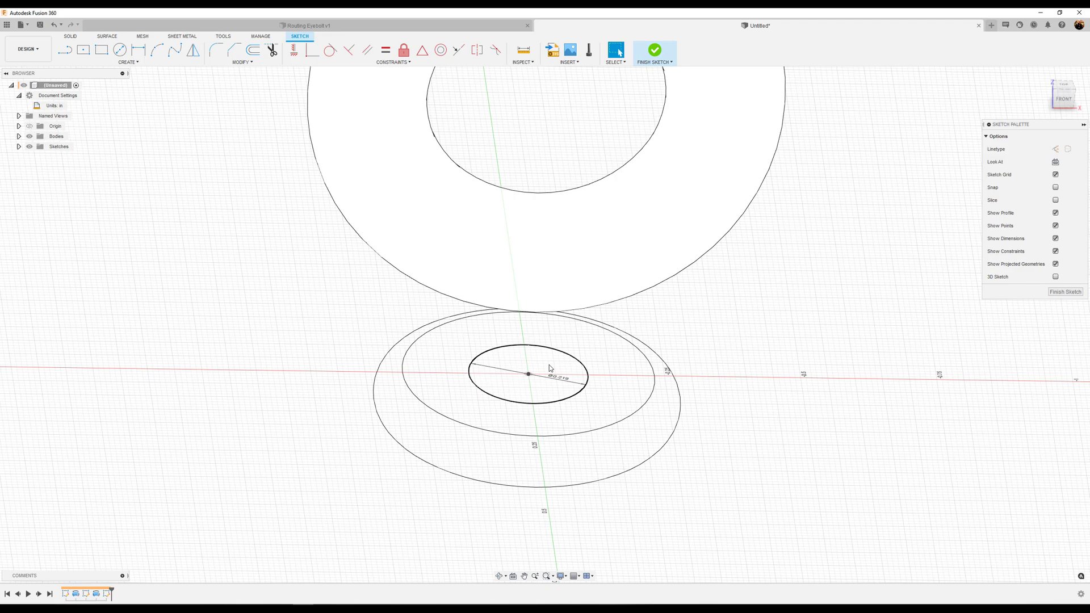
click(653, 50)
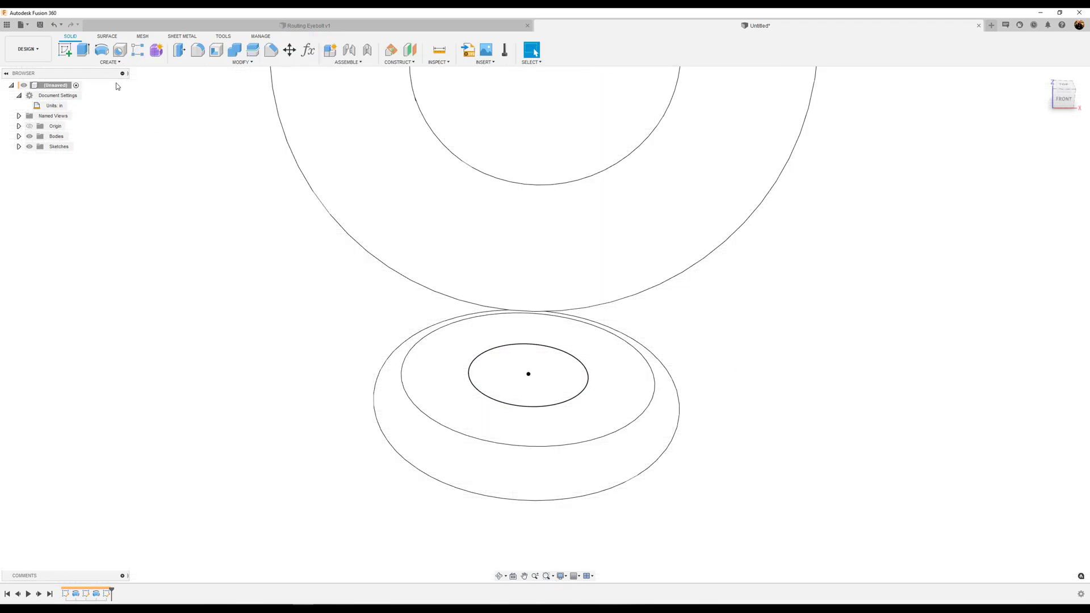
click(82, 49)
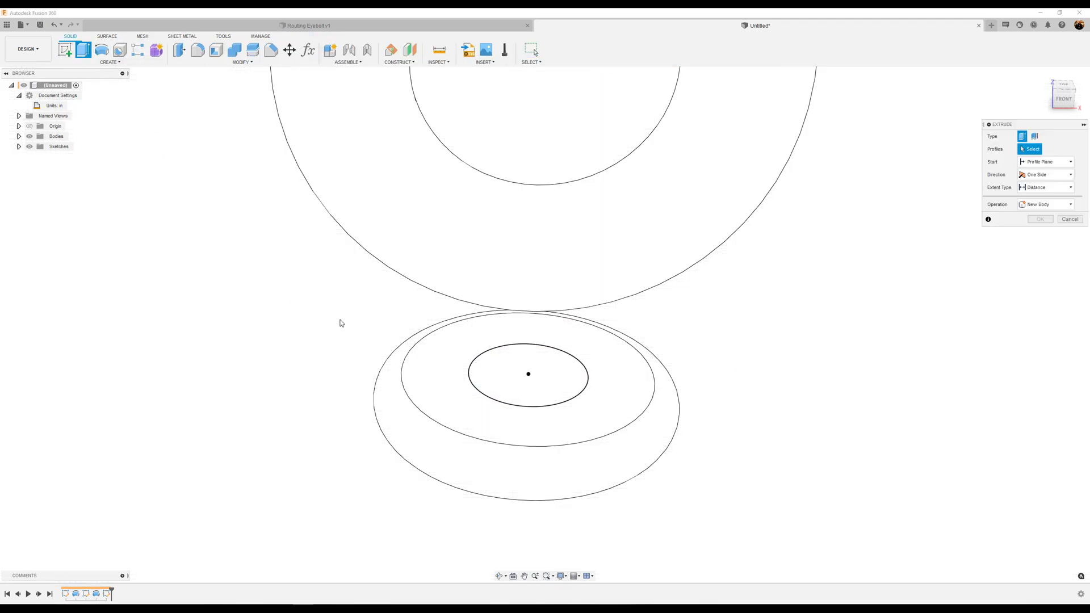
Extrude the neck circle 0.255 in with the Join operation.
click(527, 374)
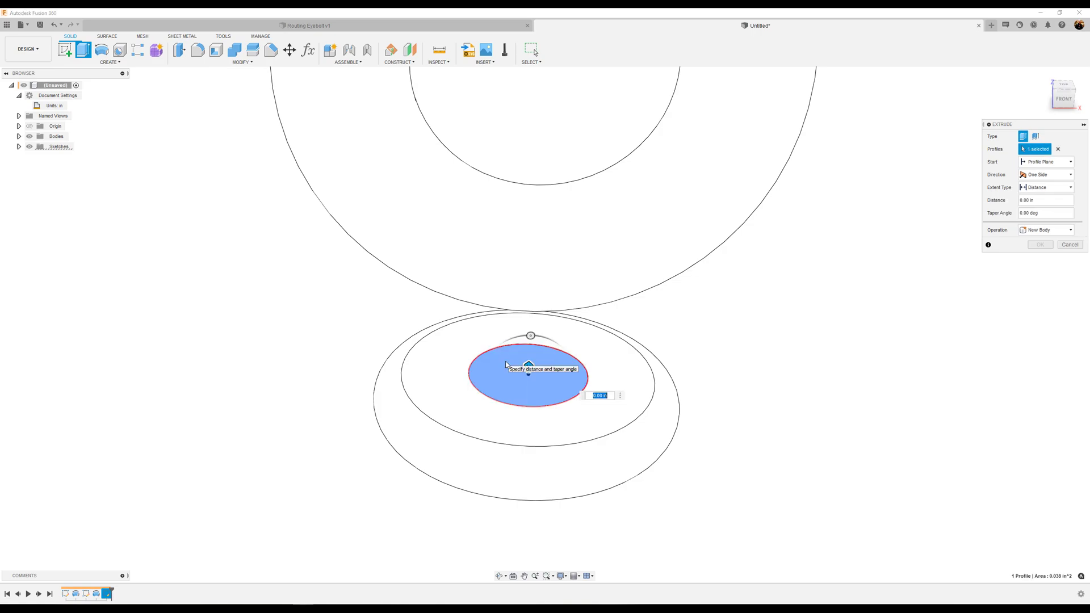
mouse_move(615, 363)
text(.255)
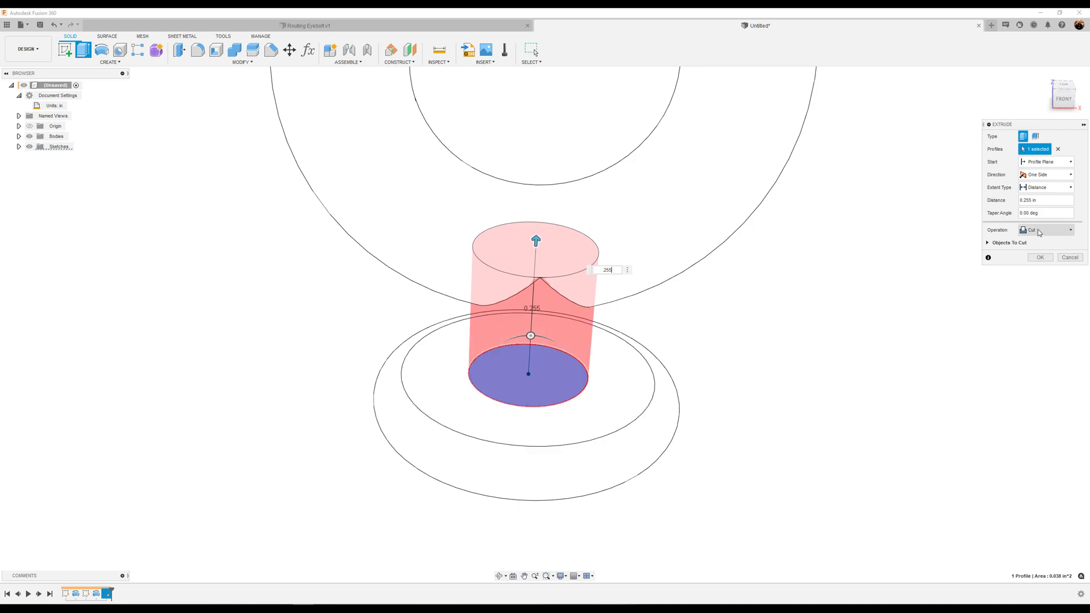
click(1046, 230)
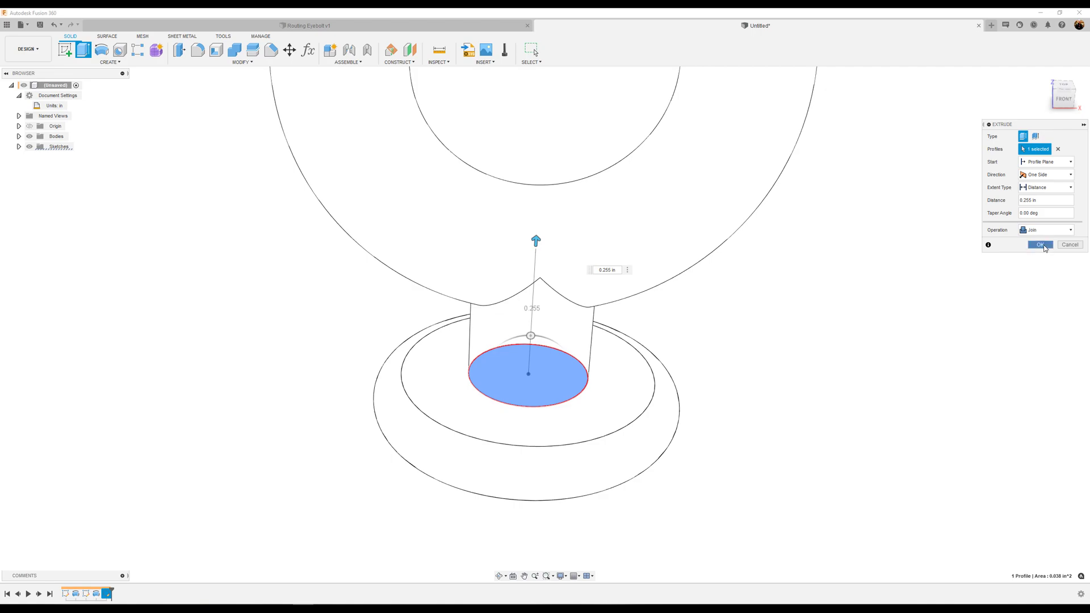
click(1040, 244)
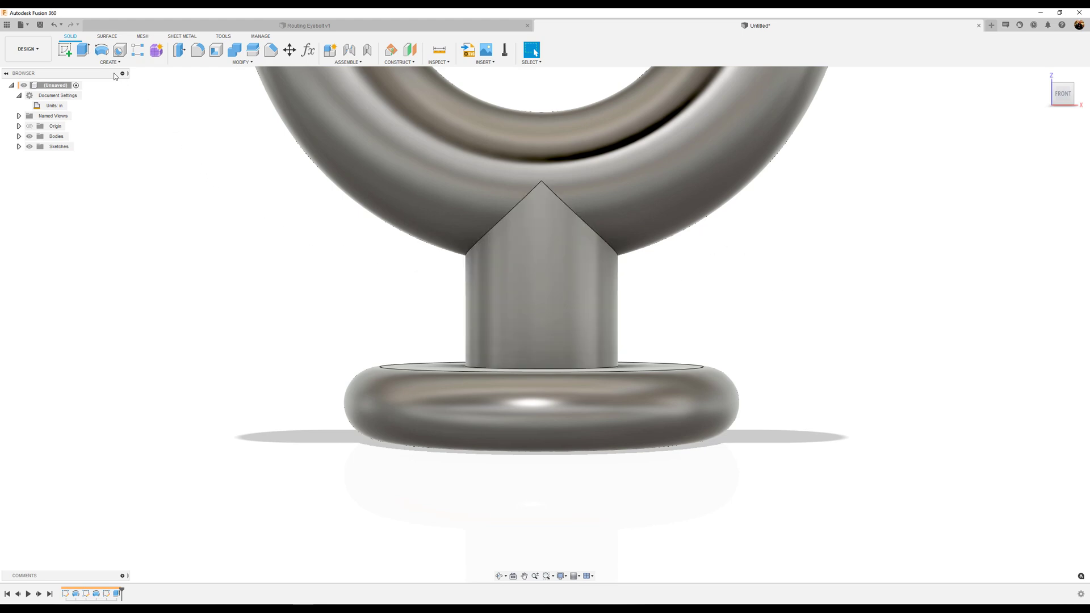
Fillet the neck-to-ring and neck-to-washer edges at 0.167 in radius.
click(198, 50)
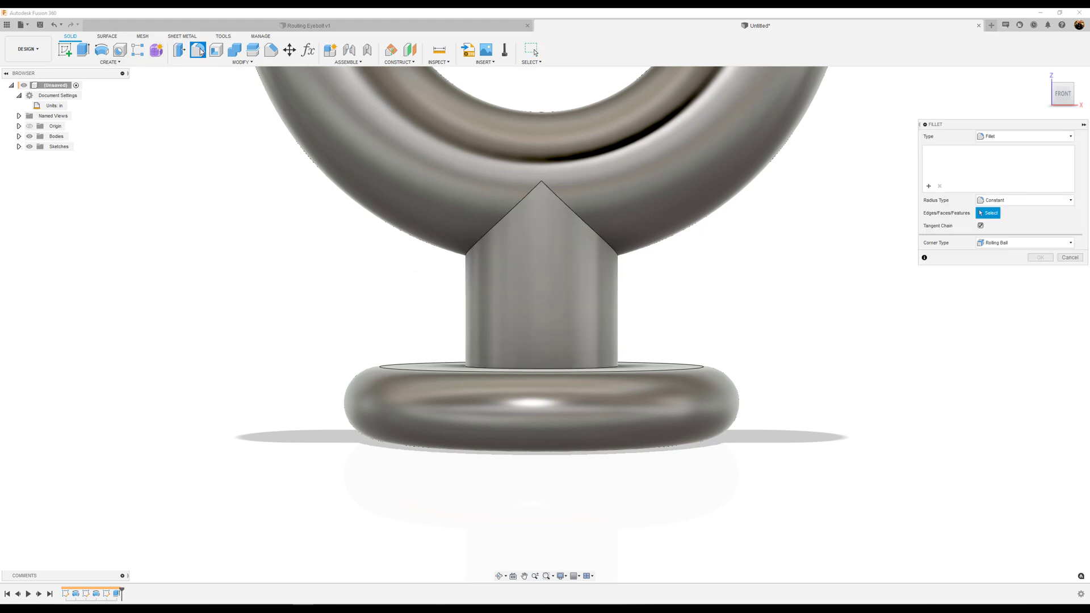
mouse_move(513, 211)
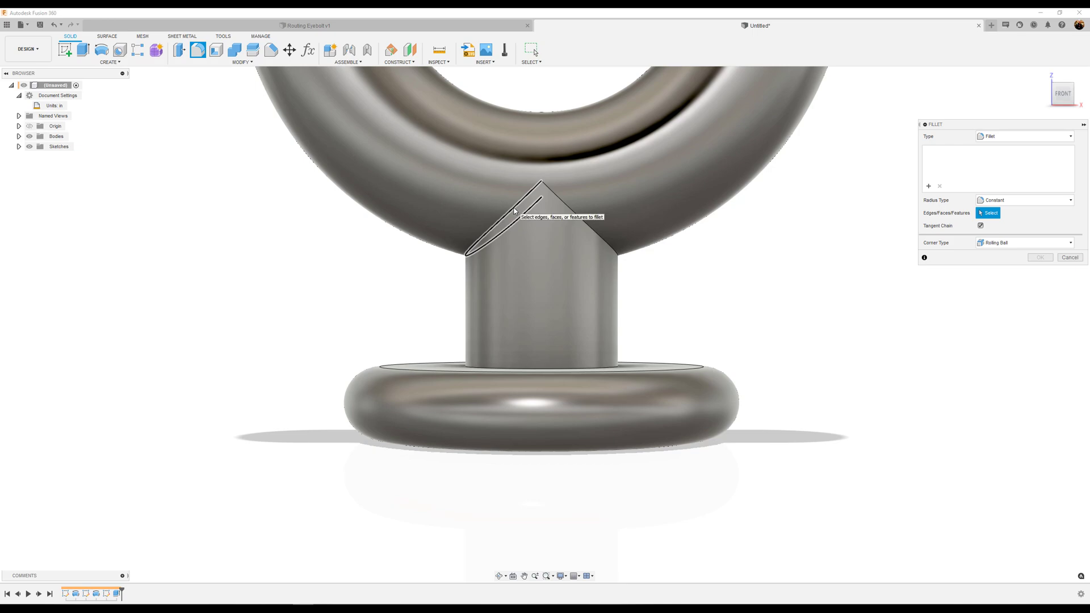
click(591, 222)
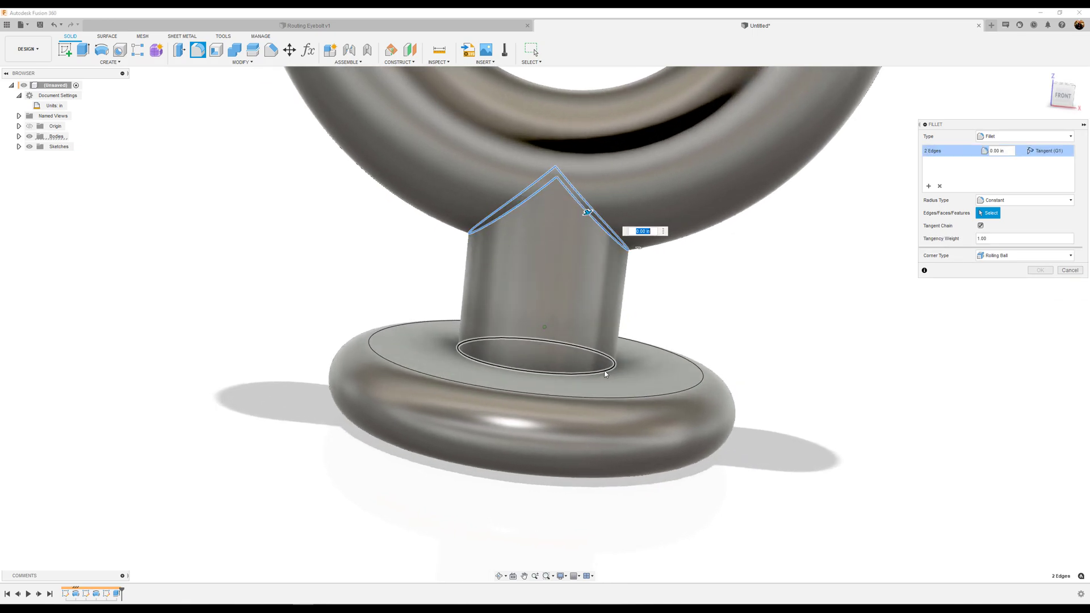
click(608, 365)
text(.167)
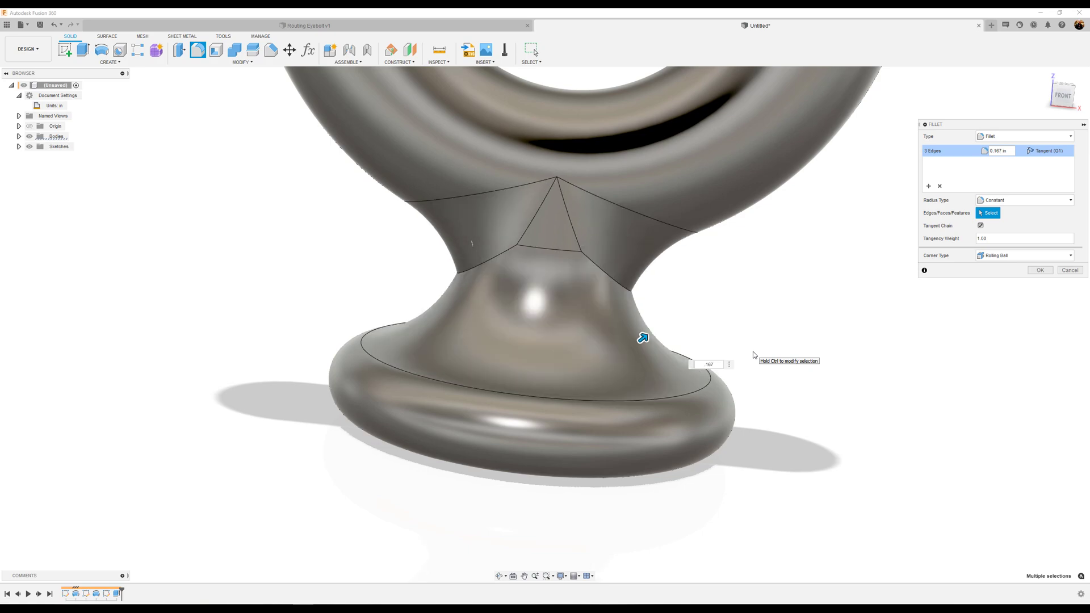
click(1040, 270)
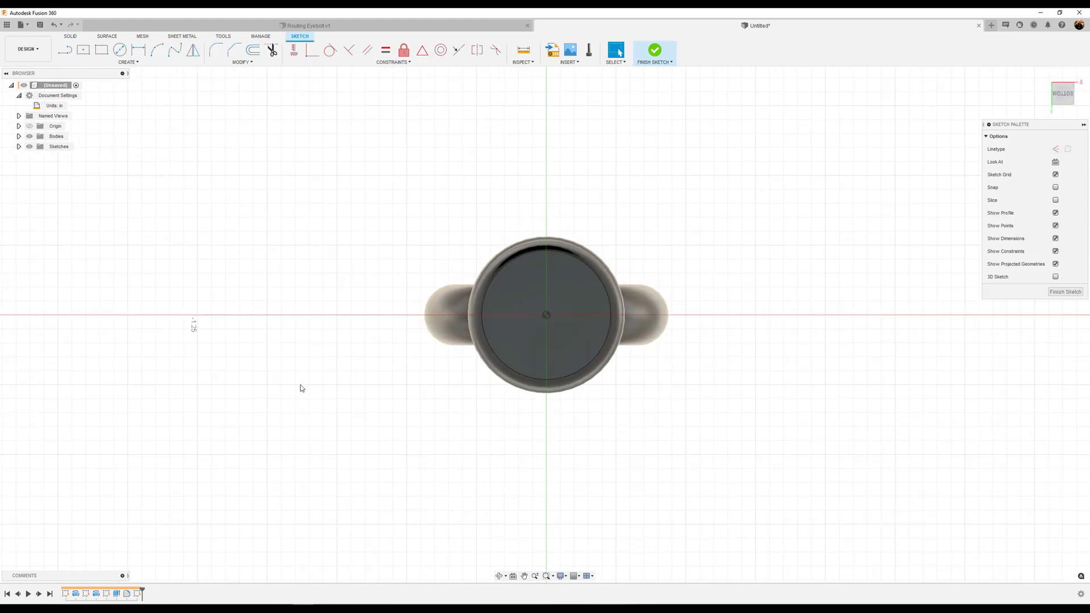
mouse_move(120, 49)
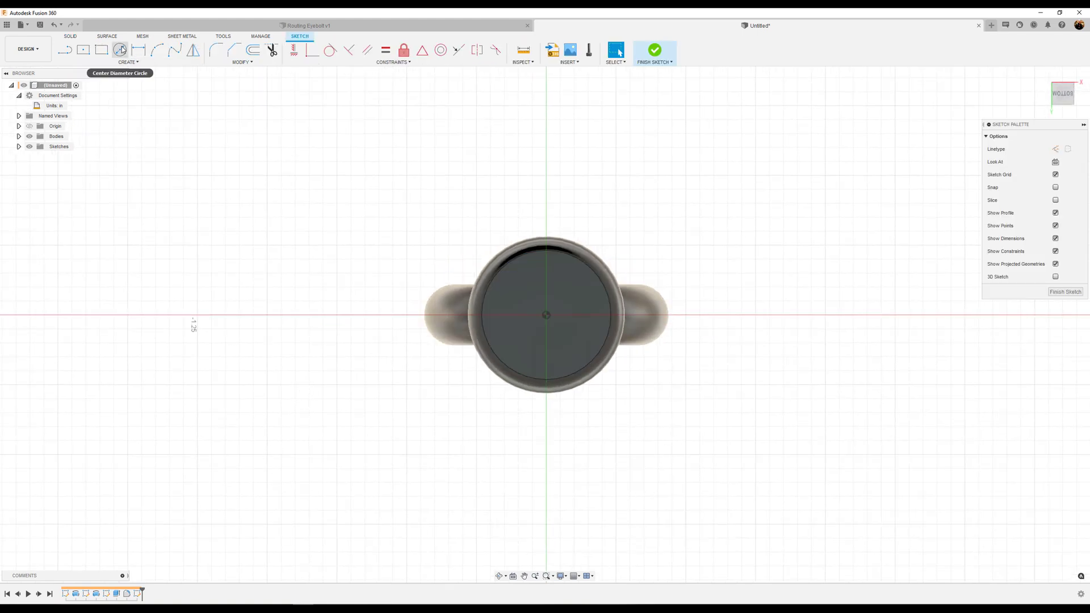
Draw a 5 diameter circle centred on the washer underside and finish the sketch.
click(119, 50)
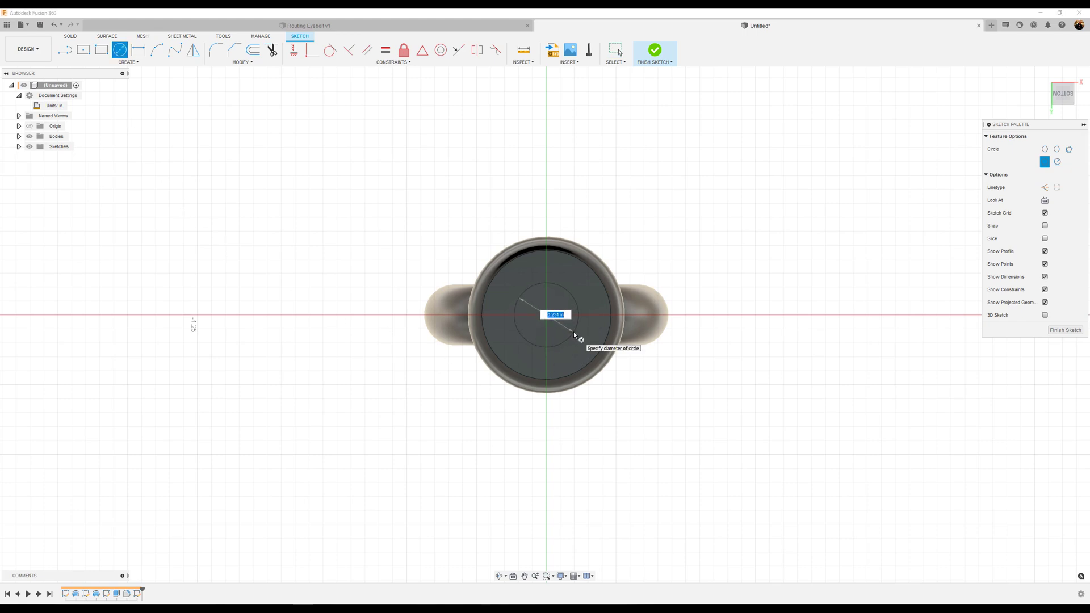
text(5)
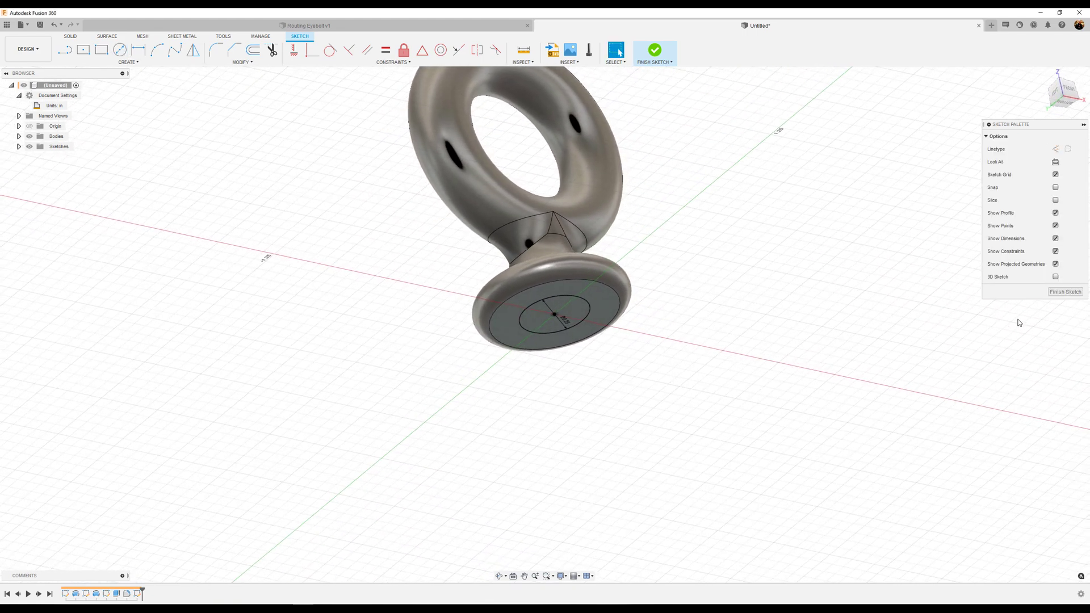
click(652, 50)
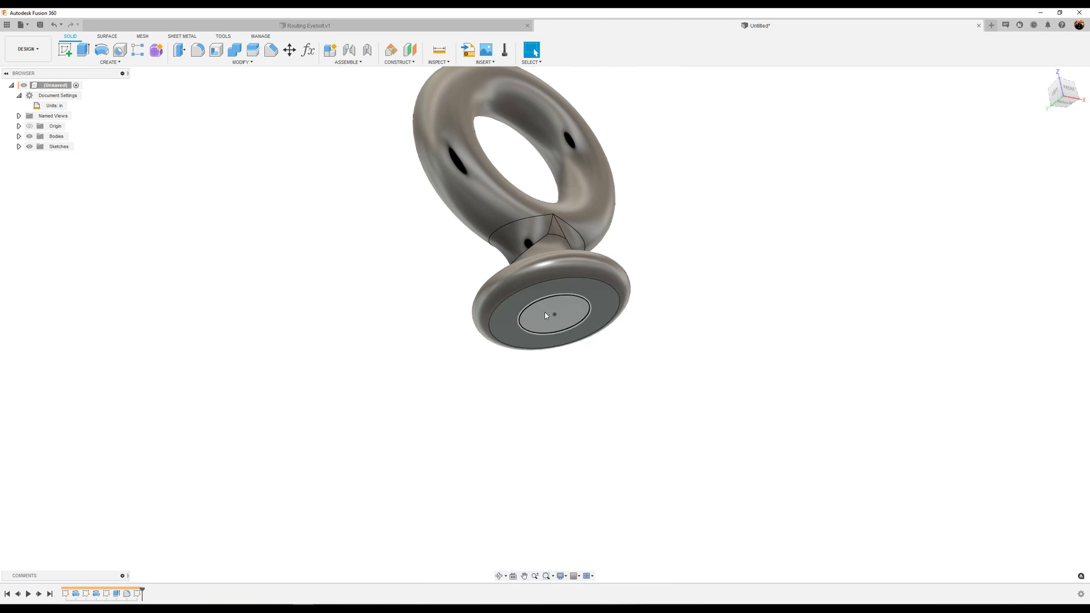
Start extruding the small circle profile into the shank cylinder.
click(554, 315)
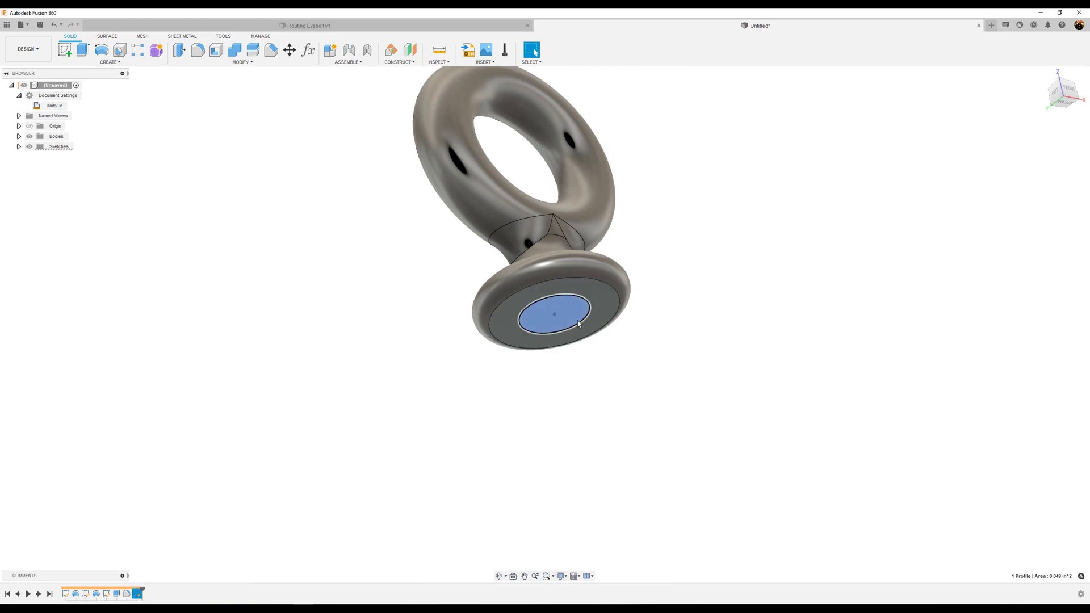
mouse_move(101, 49)
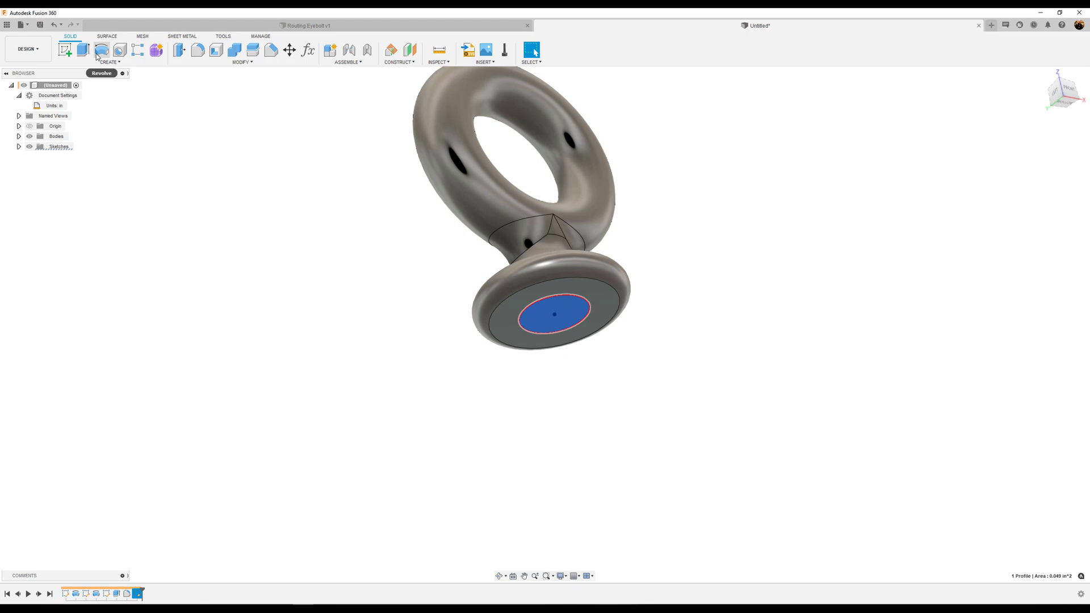
click(82, 49)
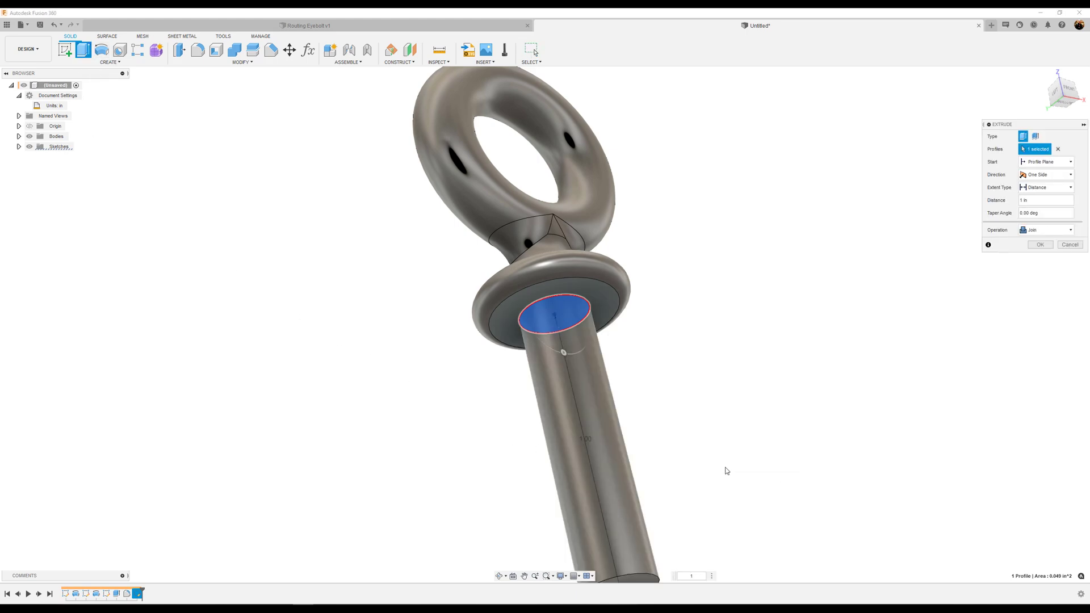
mouse_move(726, 471)
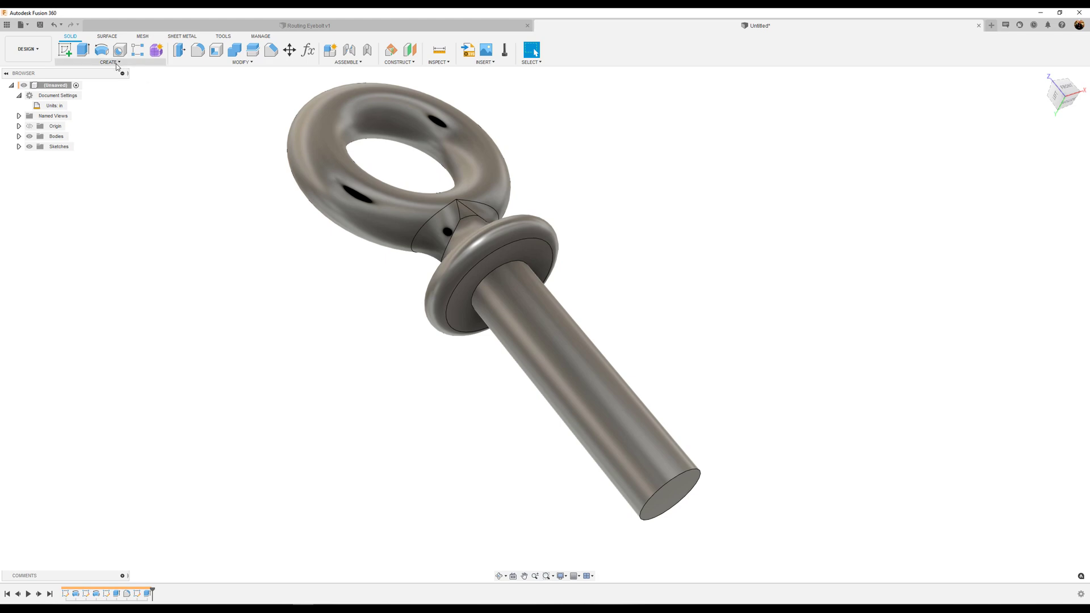
Add a modeled 1/4-20 UNC thread along the shank's full length.
click(109, 62)
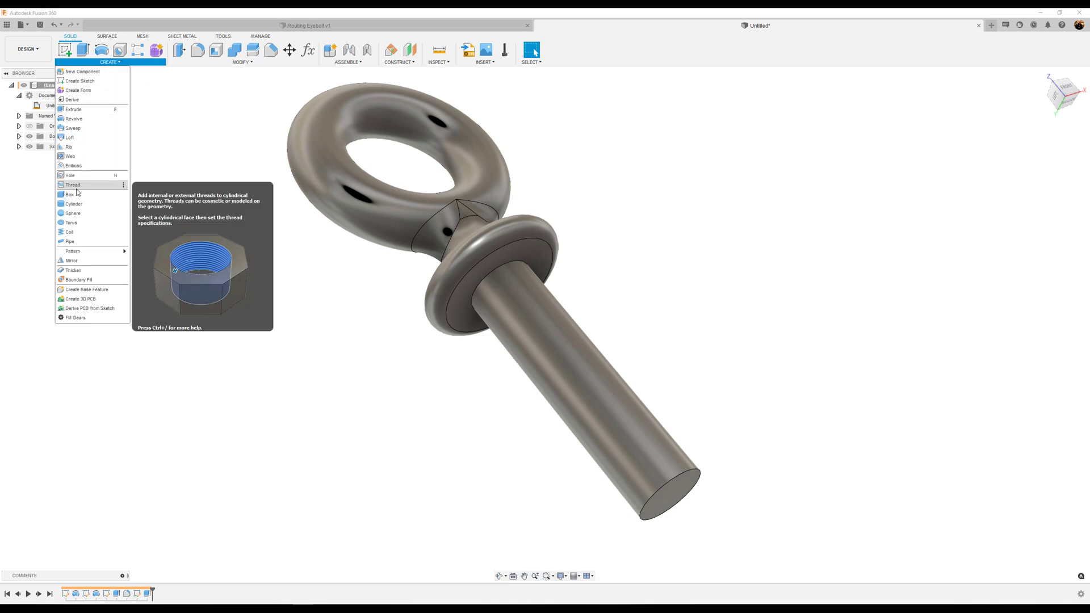
click(72, 183)
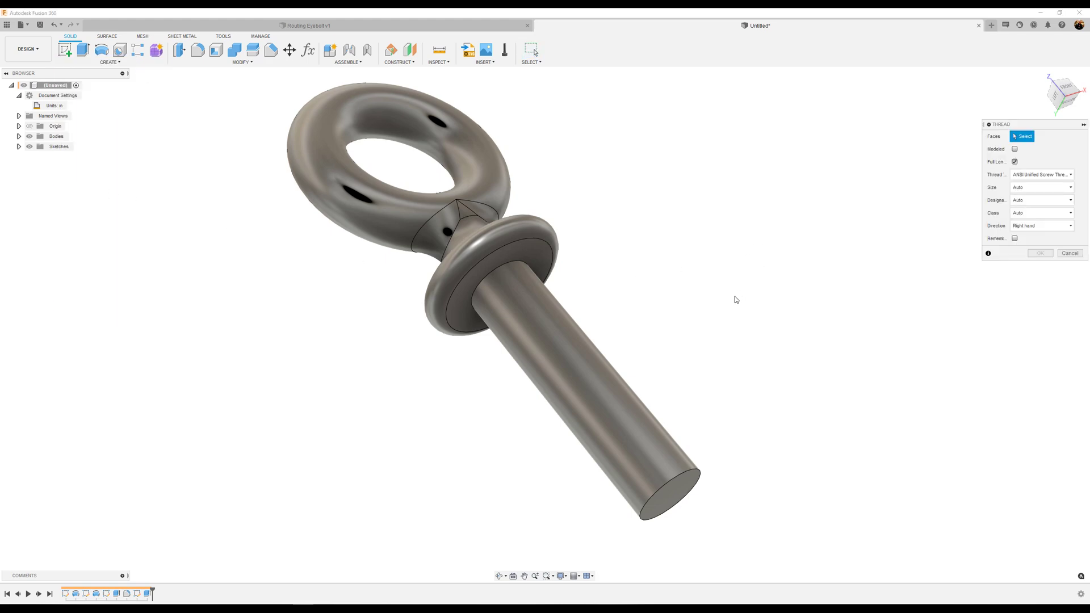
mouse_move(563, 368)
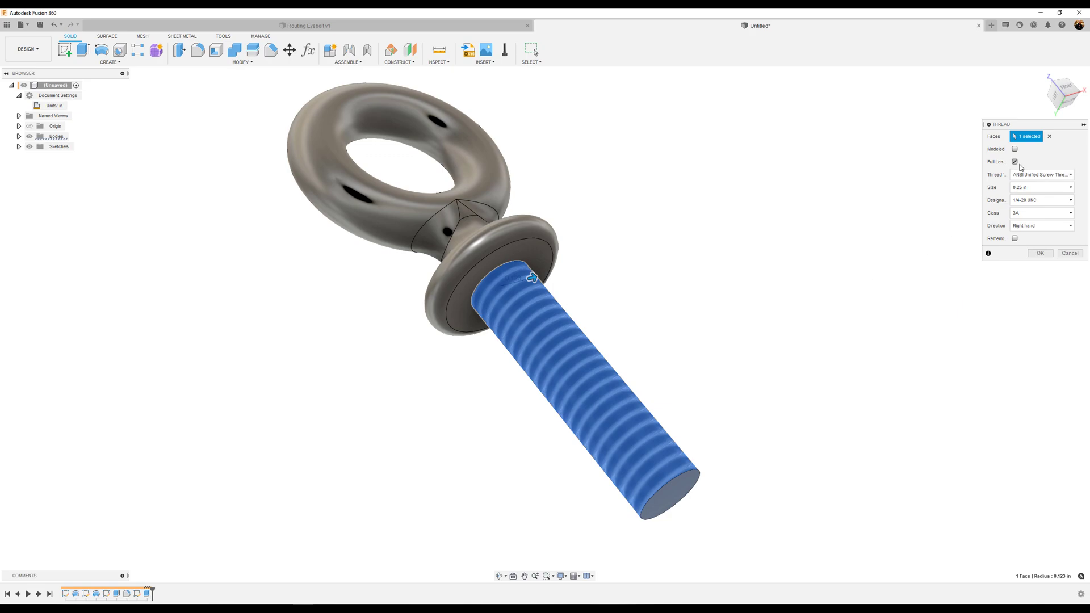
click(1014, 149)
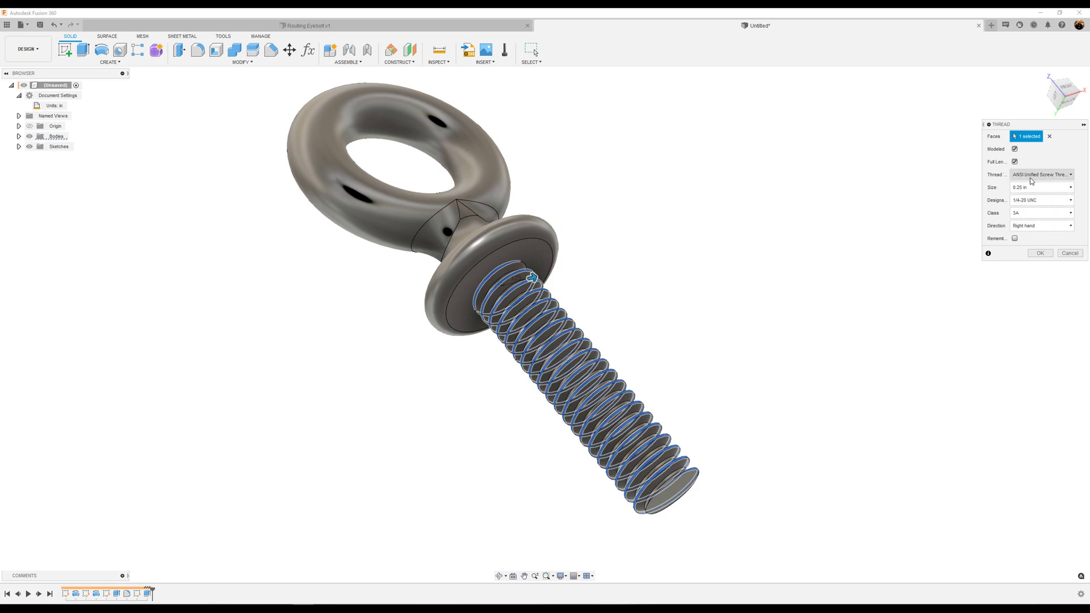
mouse_move(1029, 188)
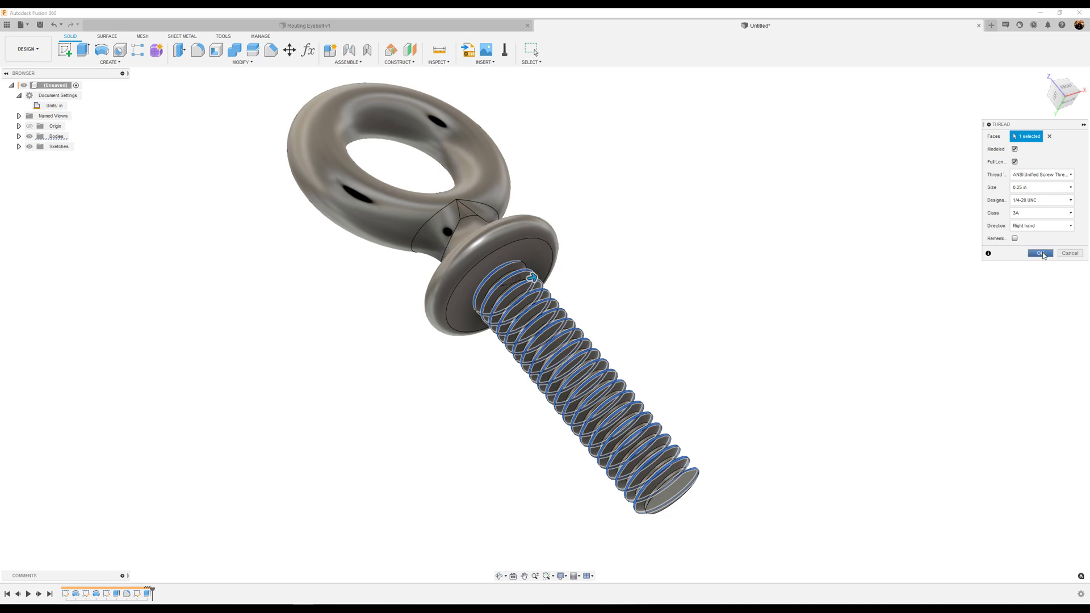
click(1040, 252)
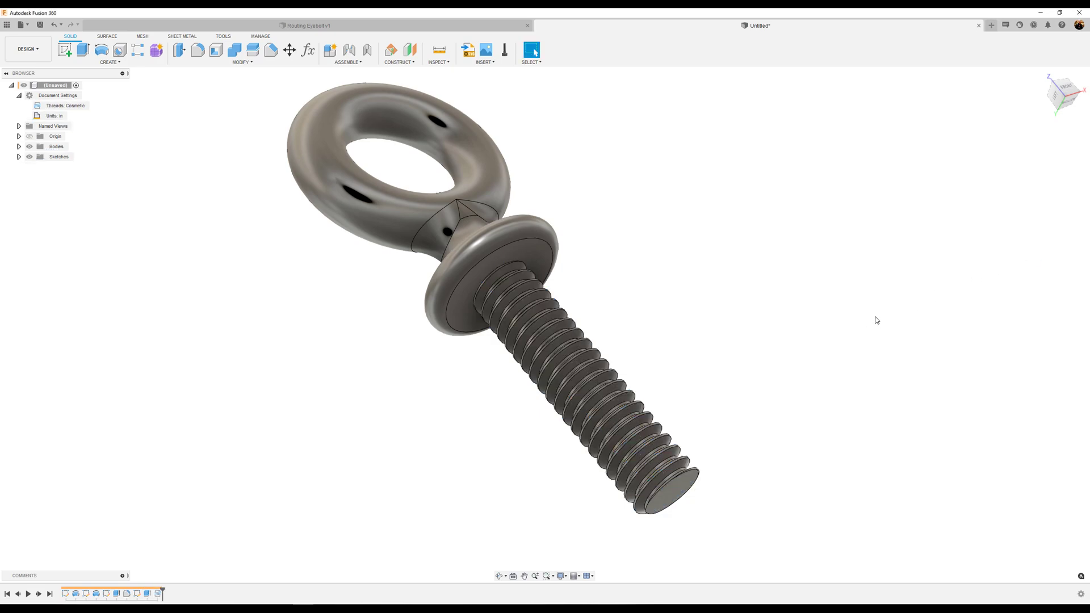
mouse_move(855, 322)
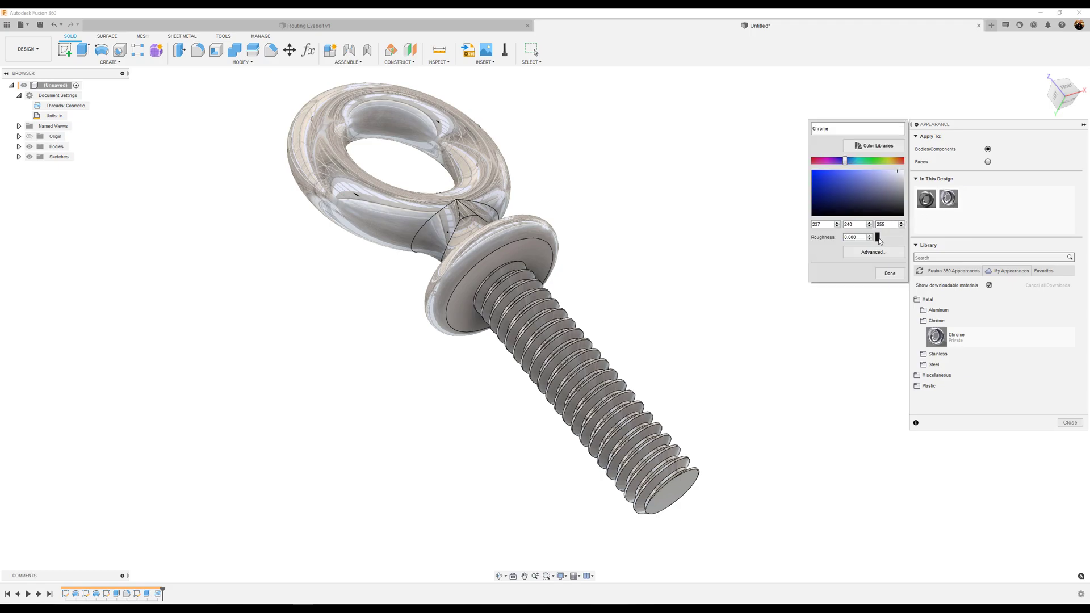
Raise the chrome appearance's roughness to about 0.271.
click(867, 235)
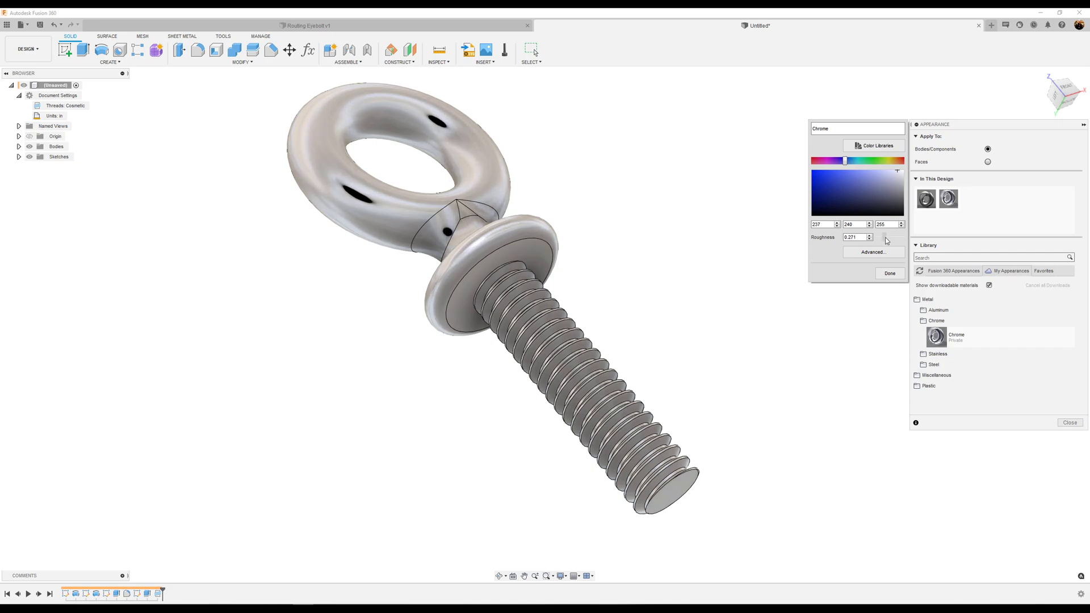
click(888, 273)
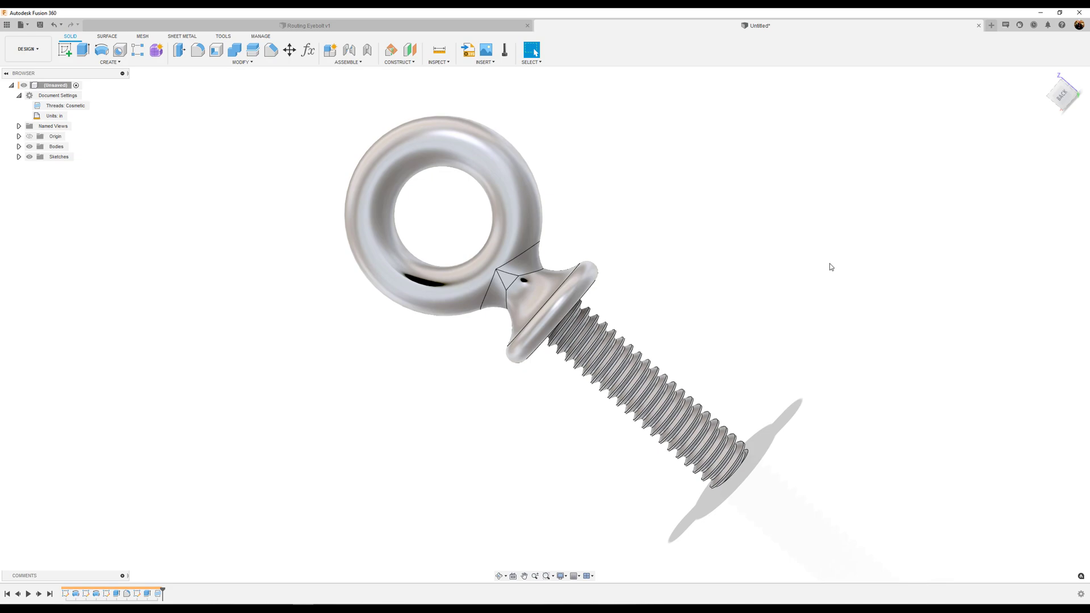
mouse_move(806, 269)
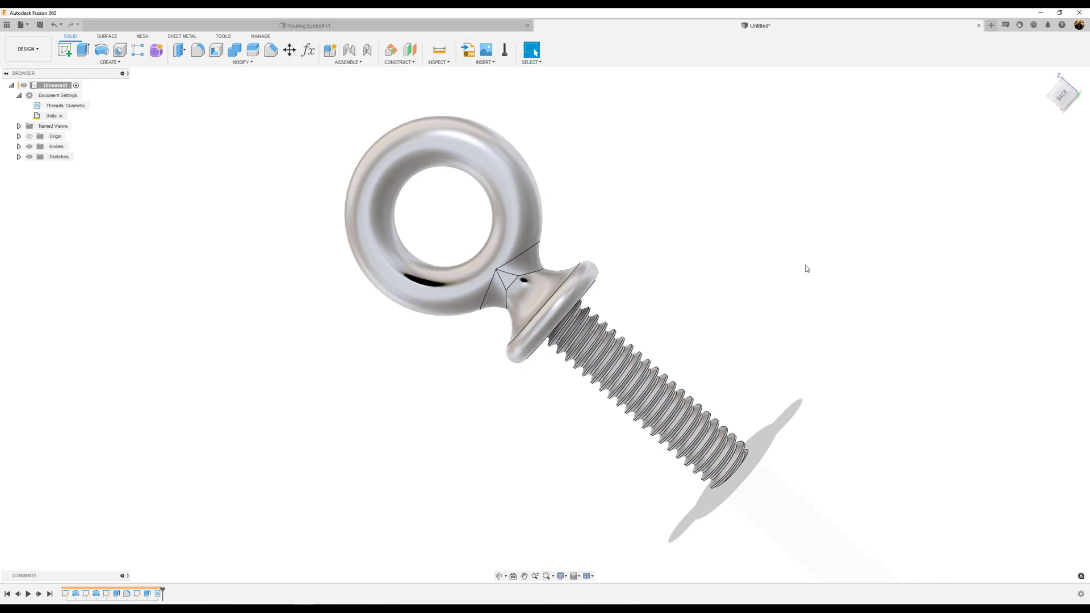
mouse_move(790, 275)
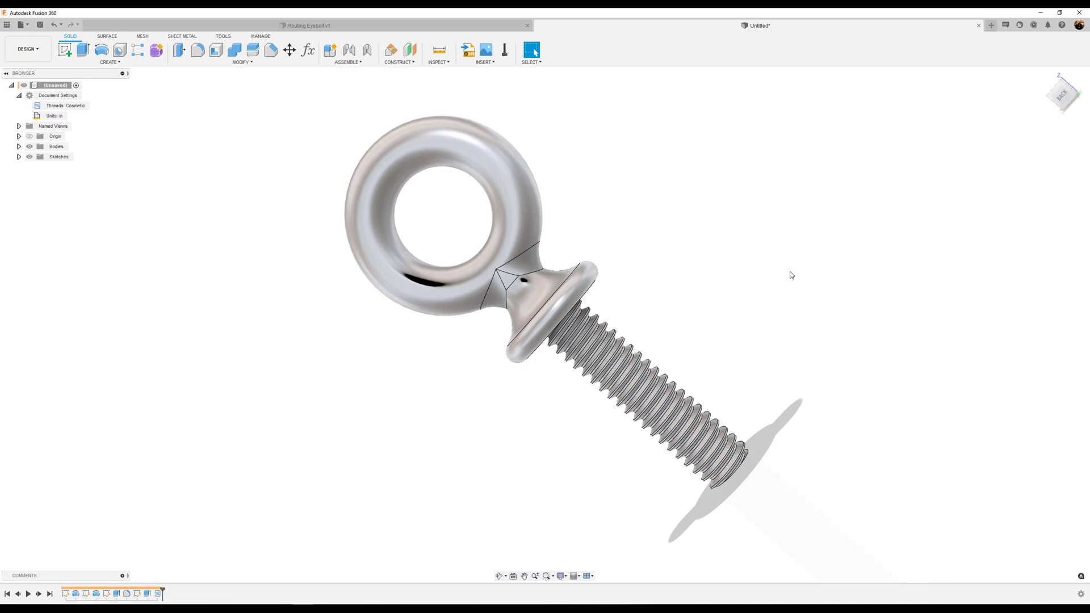
mouse_move(768, 285)
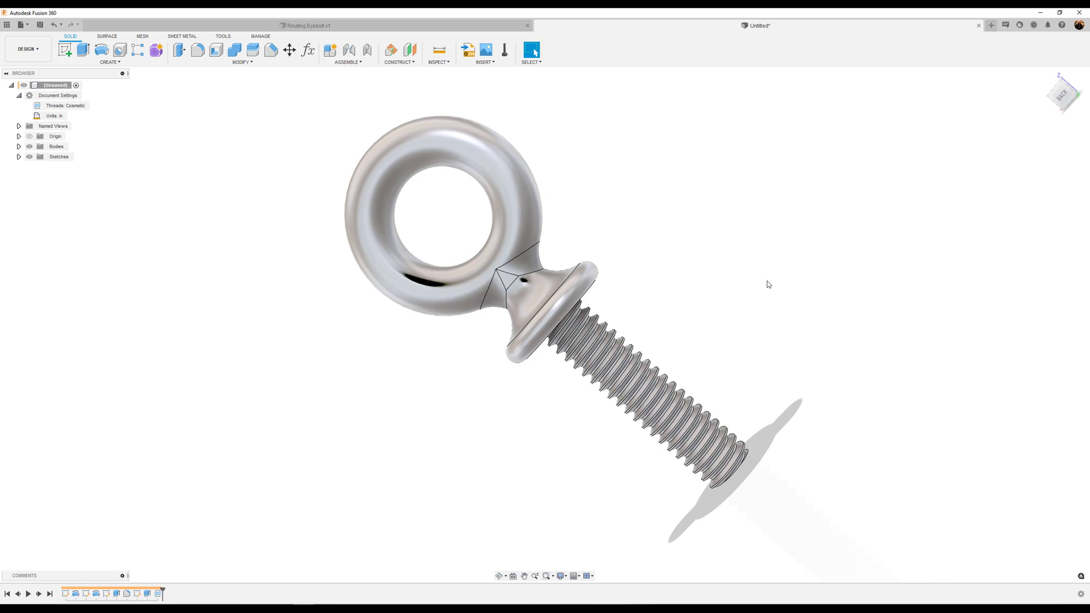